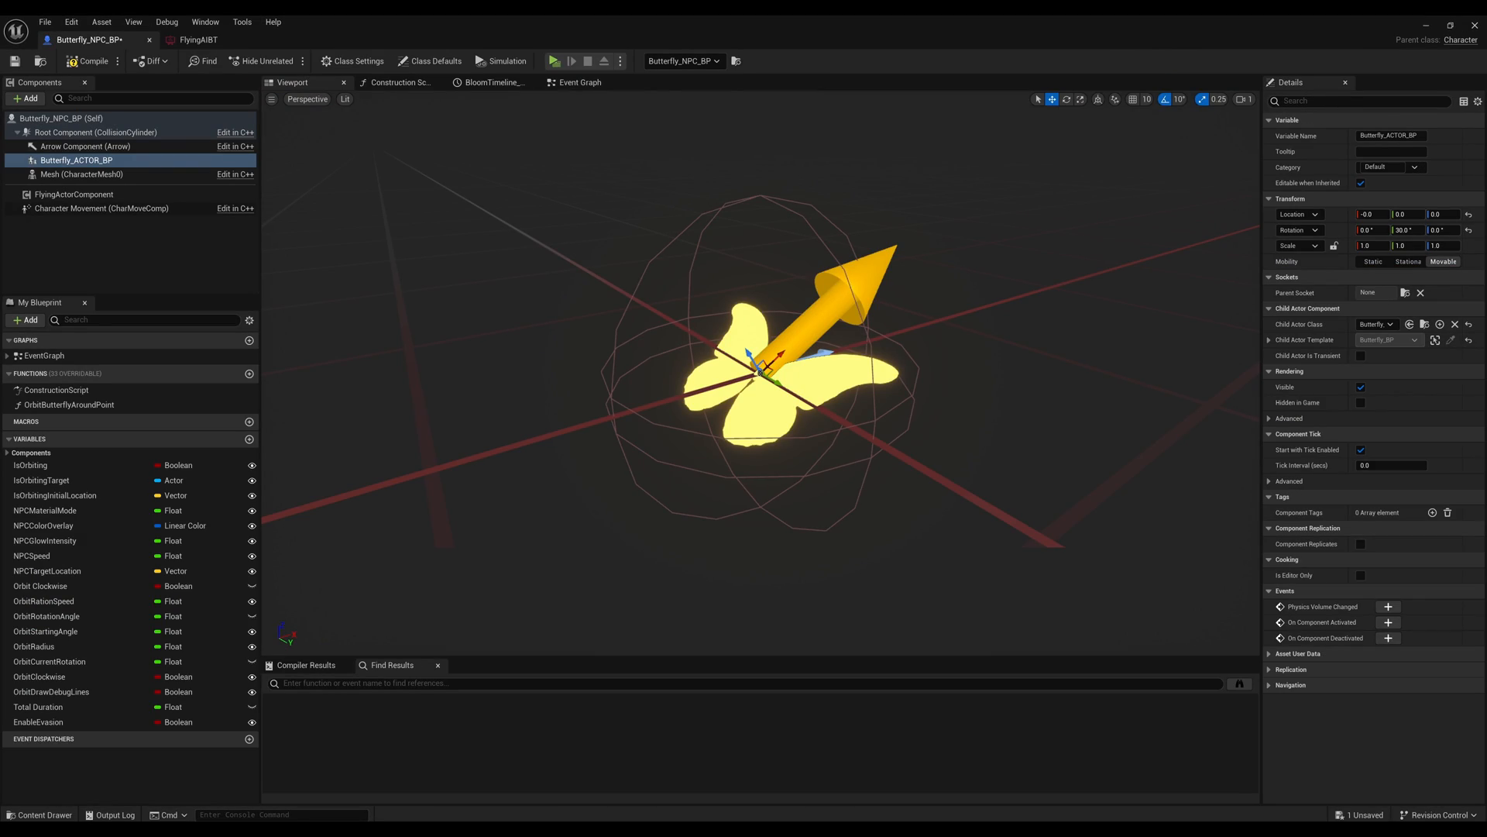
# Open Butterfly_Particles in Niagara and view HangingParticulates' Scale Color gradient
pyautogui.click(332, 39)
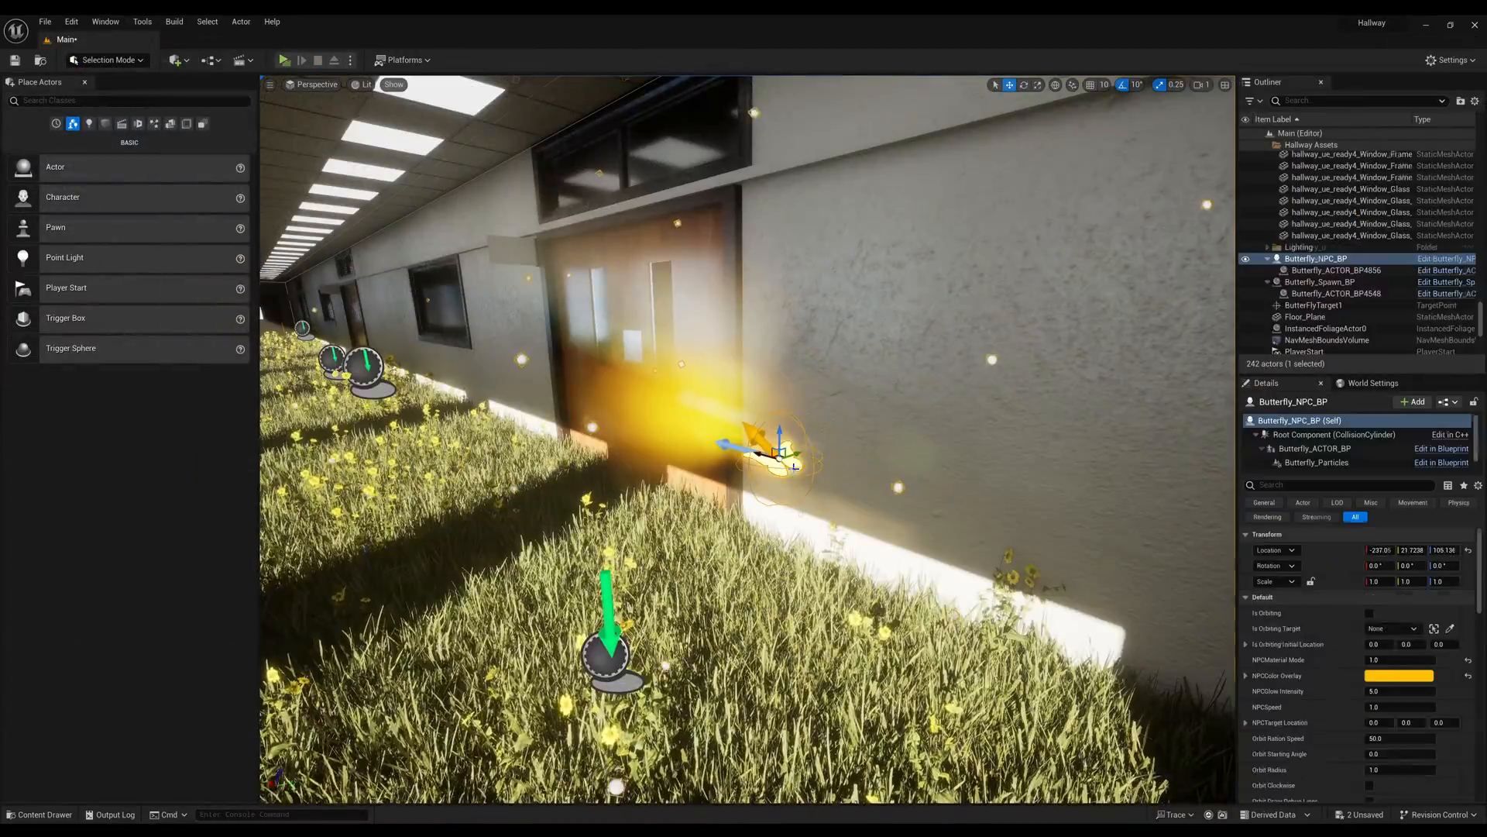
pyautogui.click(282, 59)
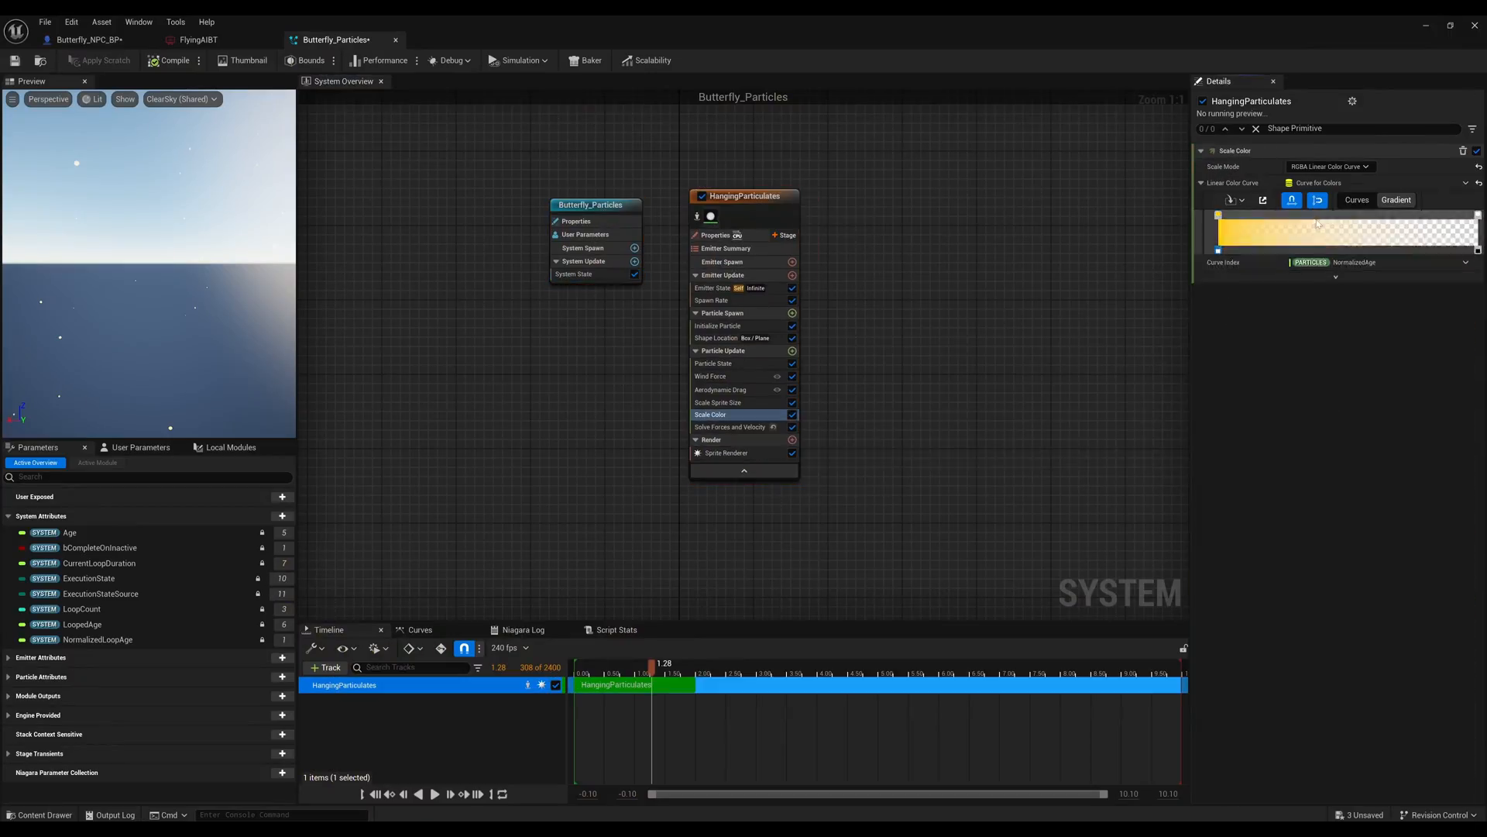
# Swap HangingParticulates for an Empty emitter plus a disabled OmnidirectionalBurst emitter
pyautogui.click(719, 402)
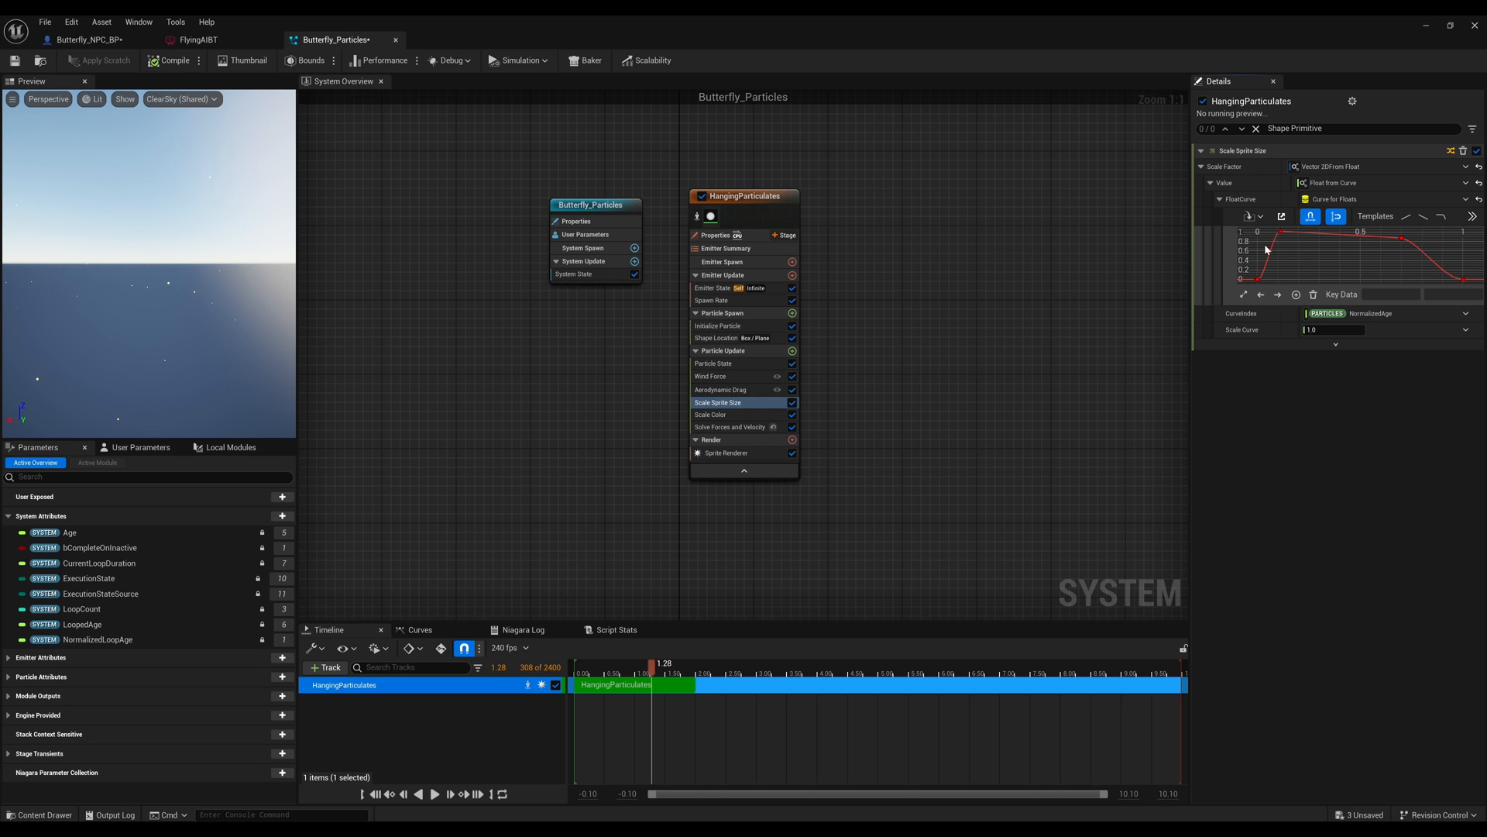
pyautogui.click(715, 287)
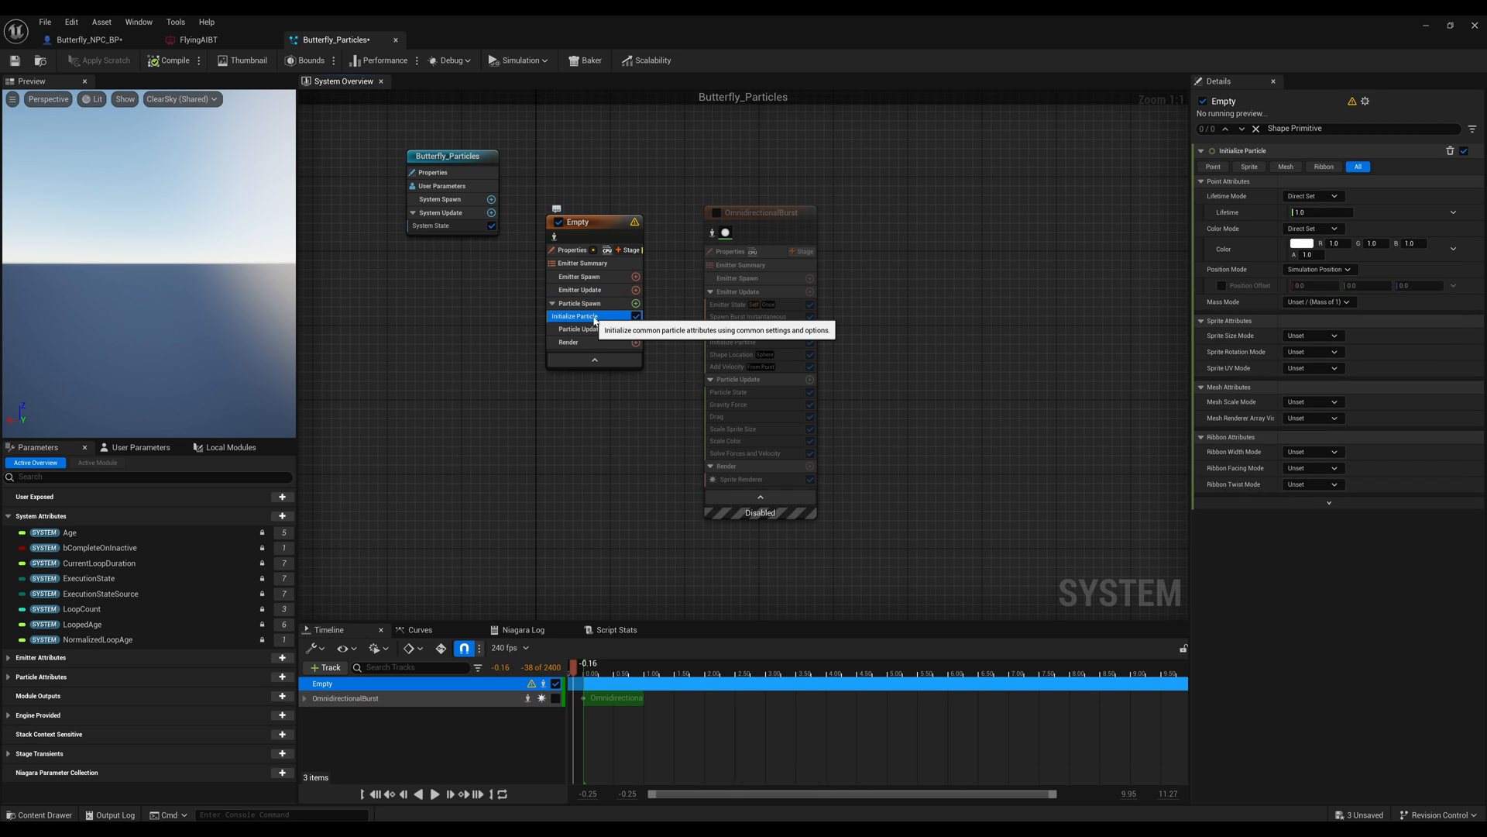
# Give the emitter random lifetime, sphere shape, gravity, drag and sprite size, naming it Butterfly_Particles
pyautogui.click(1314, 195)
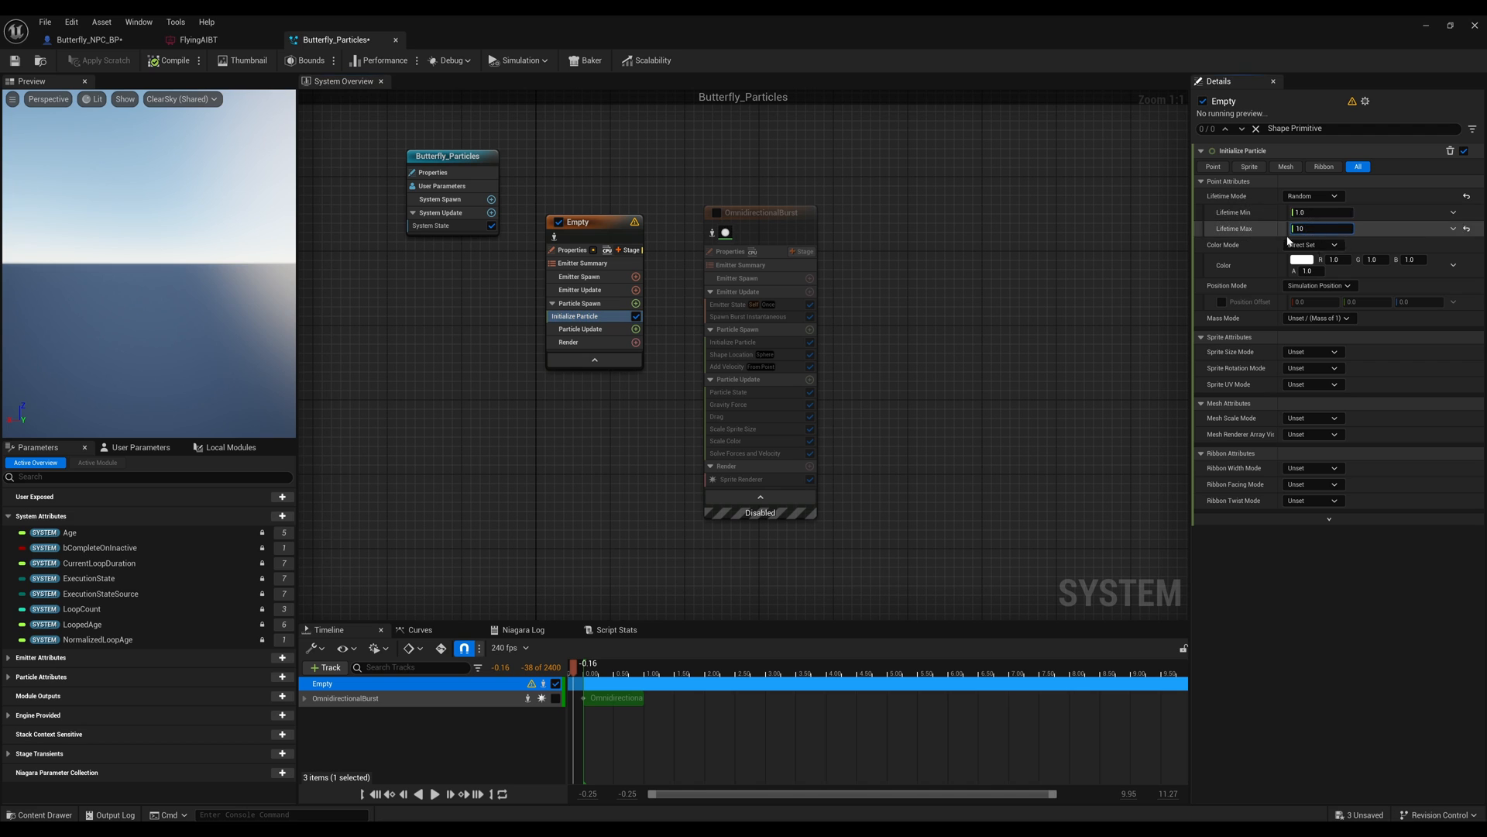
pyautogui.click(572, 250)
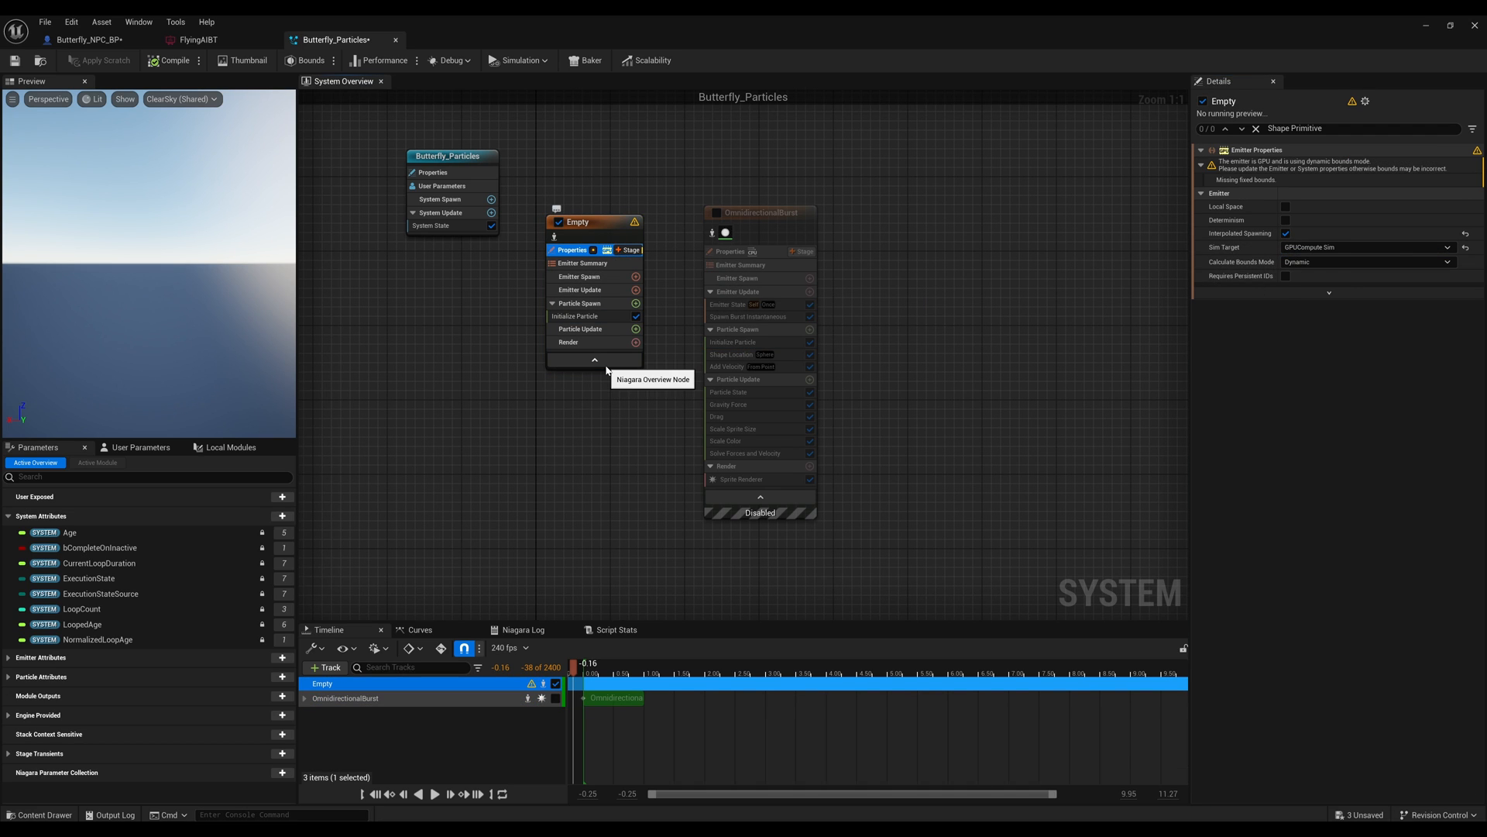
pyautogui.click(574, 301)
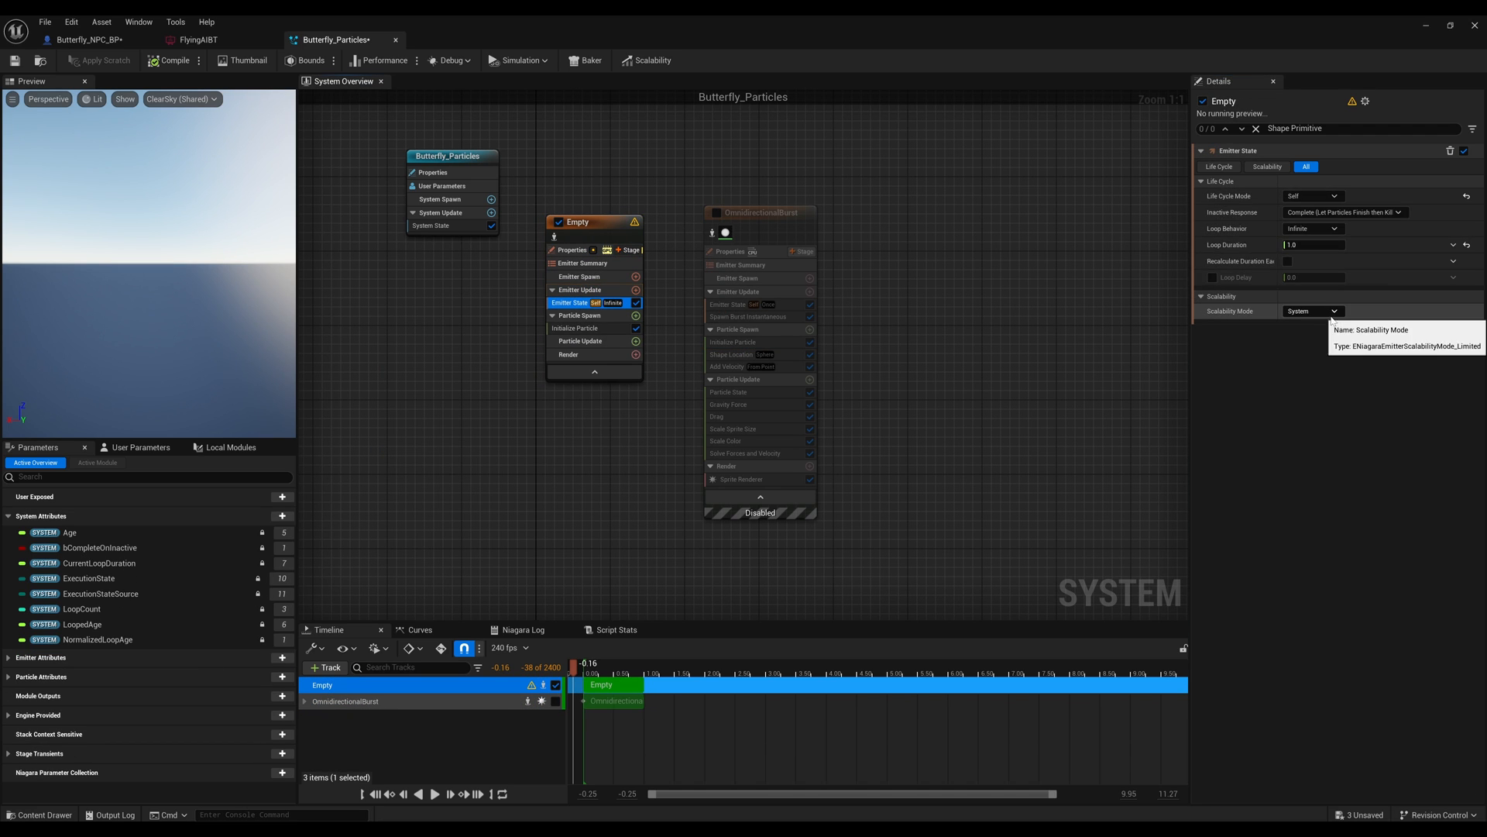
pyautogui.click(734, 342)
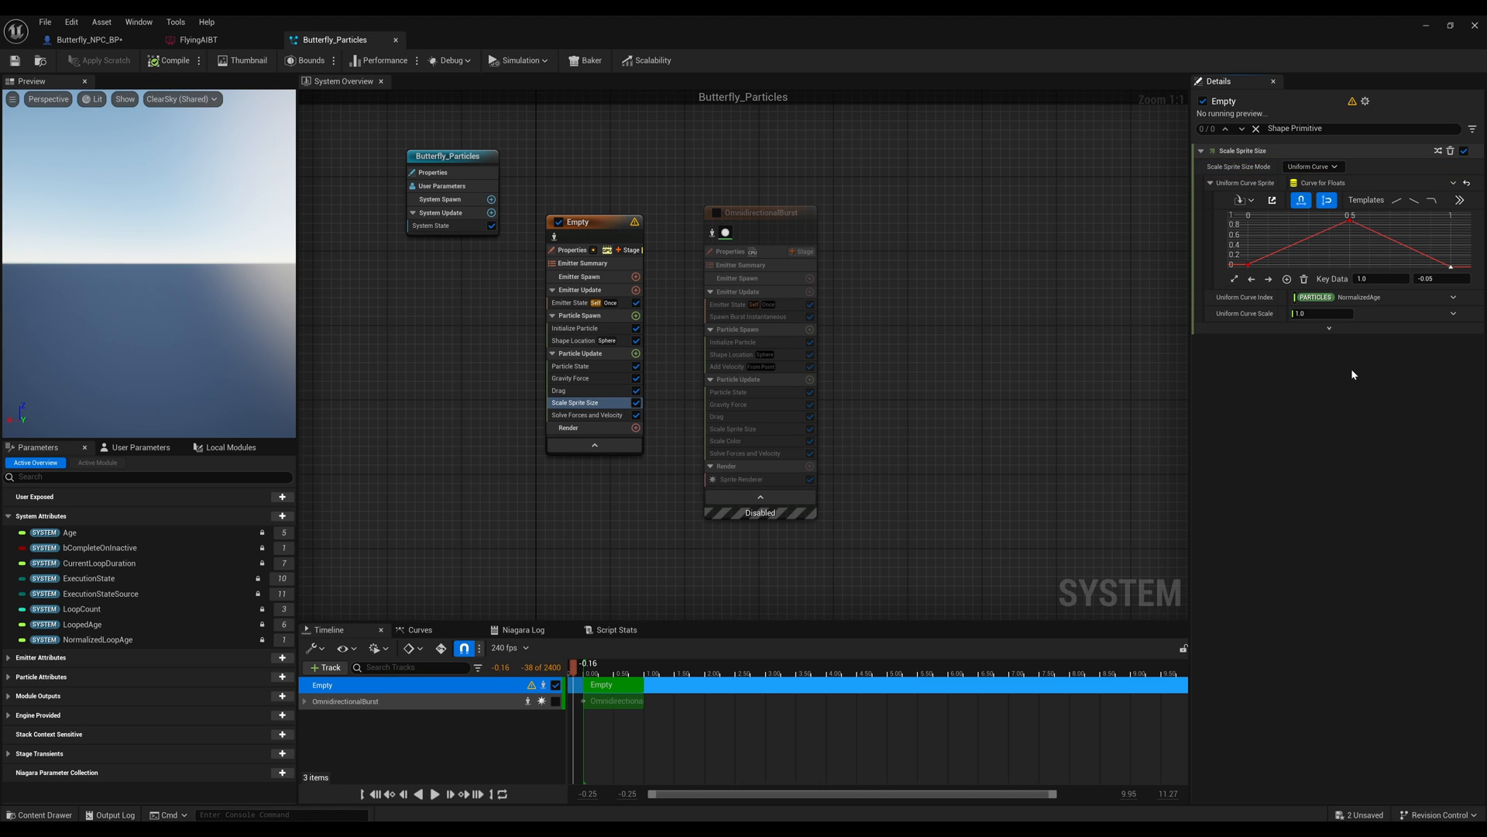
pyautogui.click(376, 648)
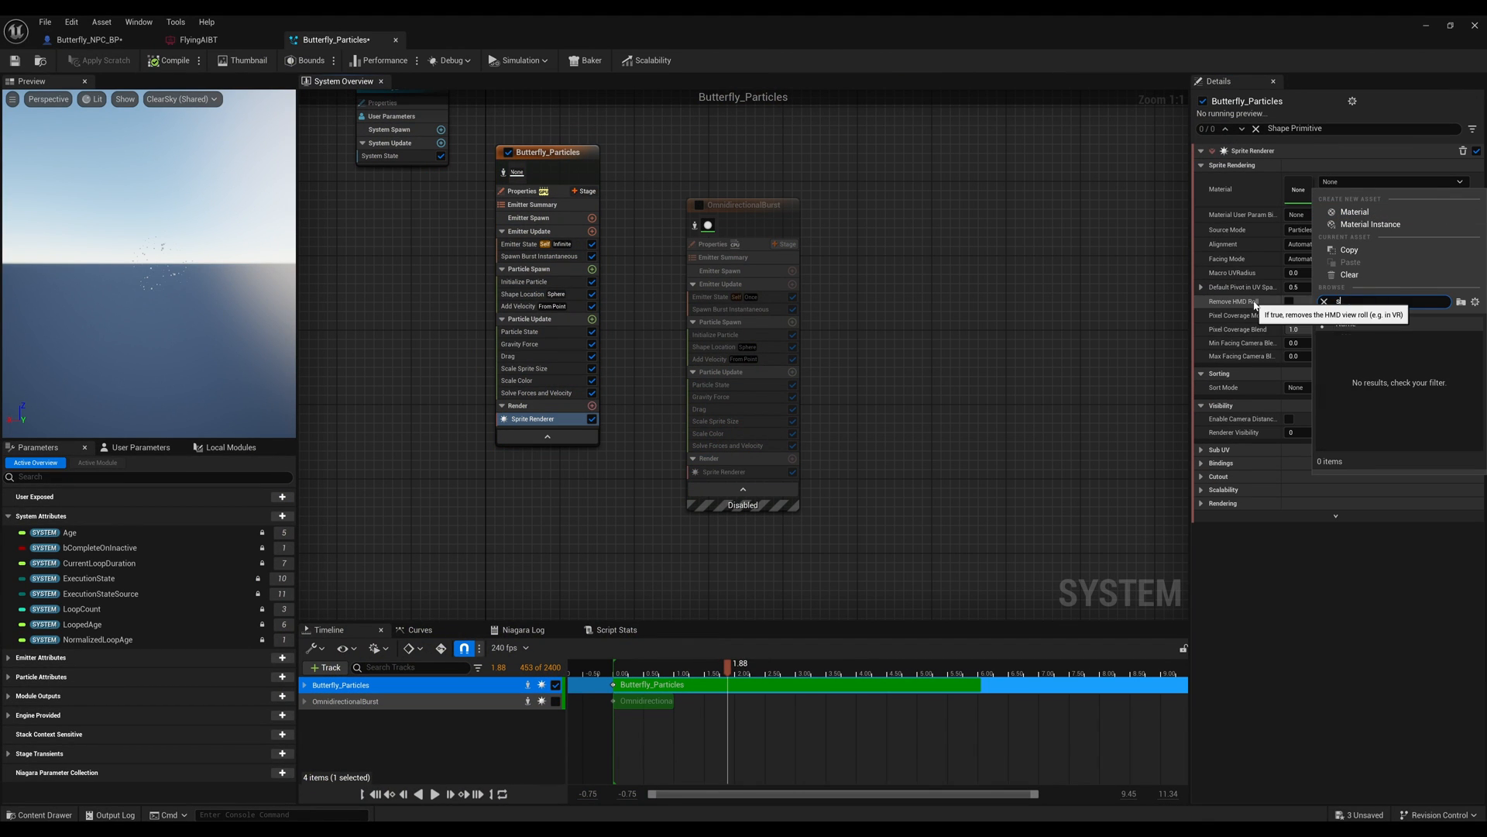
# Add Color from Curve, set sprite Uniform Curve Scale to 0.272727, save, and return to Hallway
pyautogui.click(85, 38)
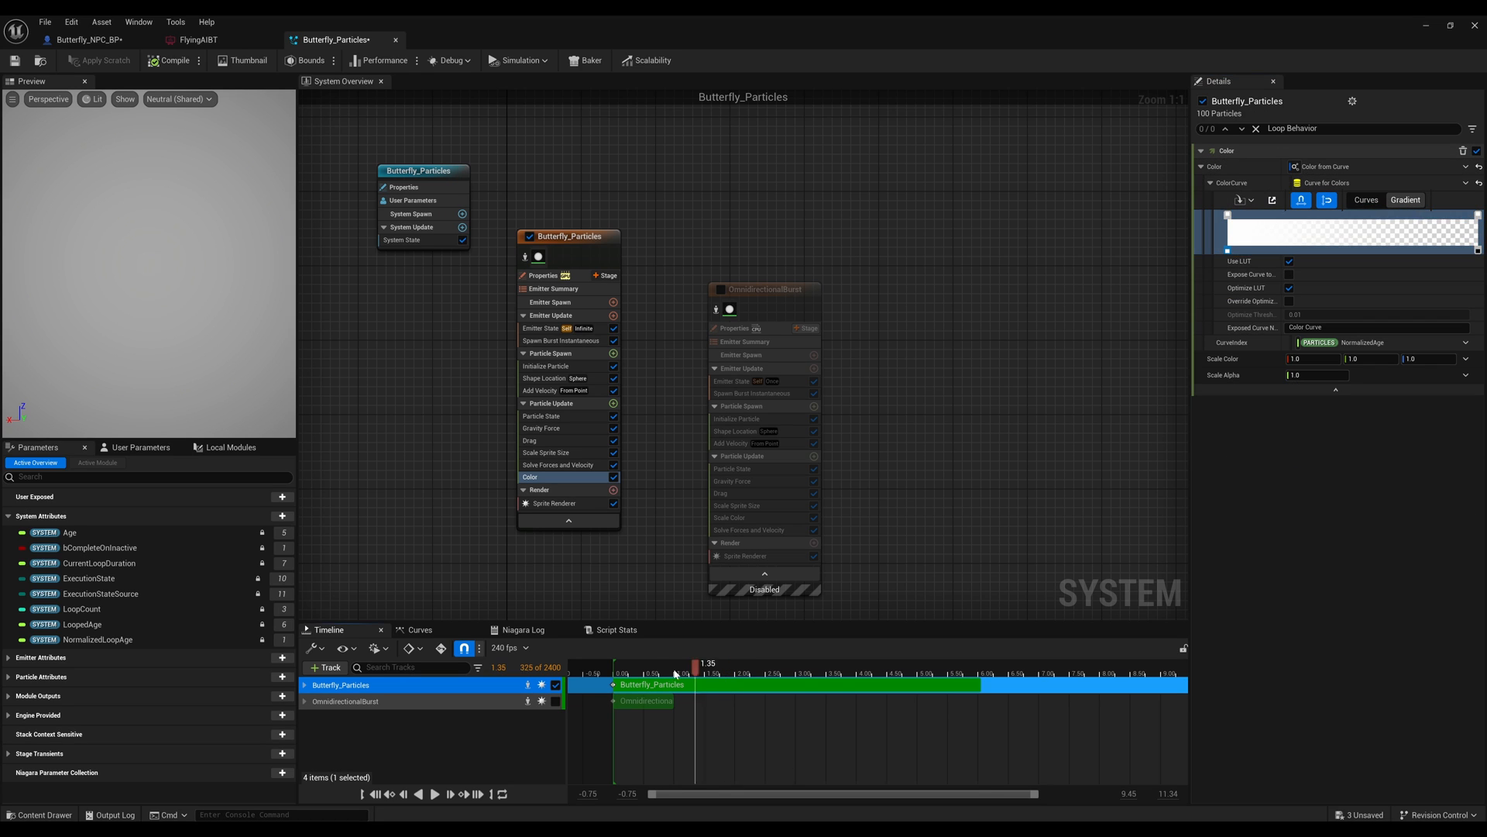
pyautogui.click(546, 453)
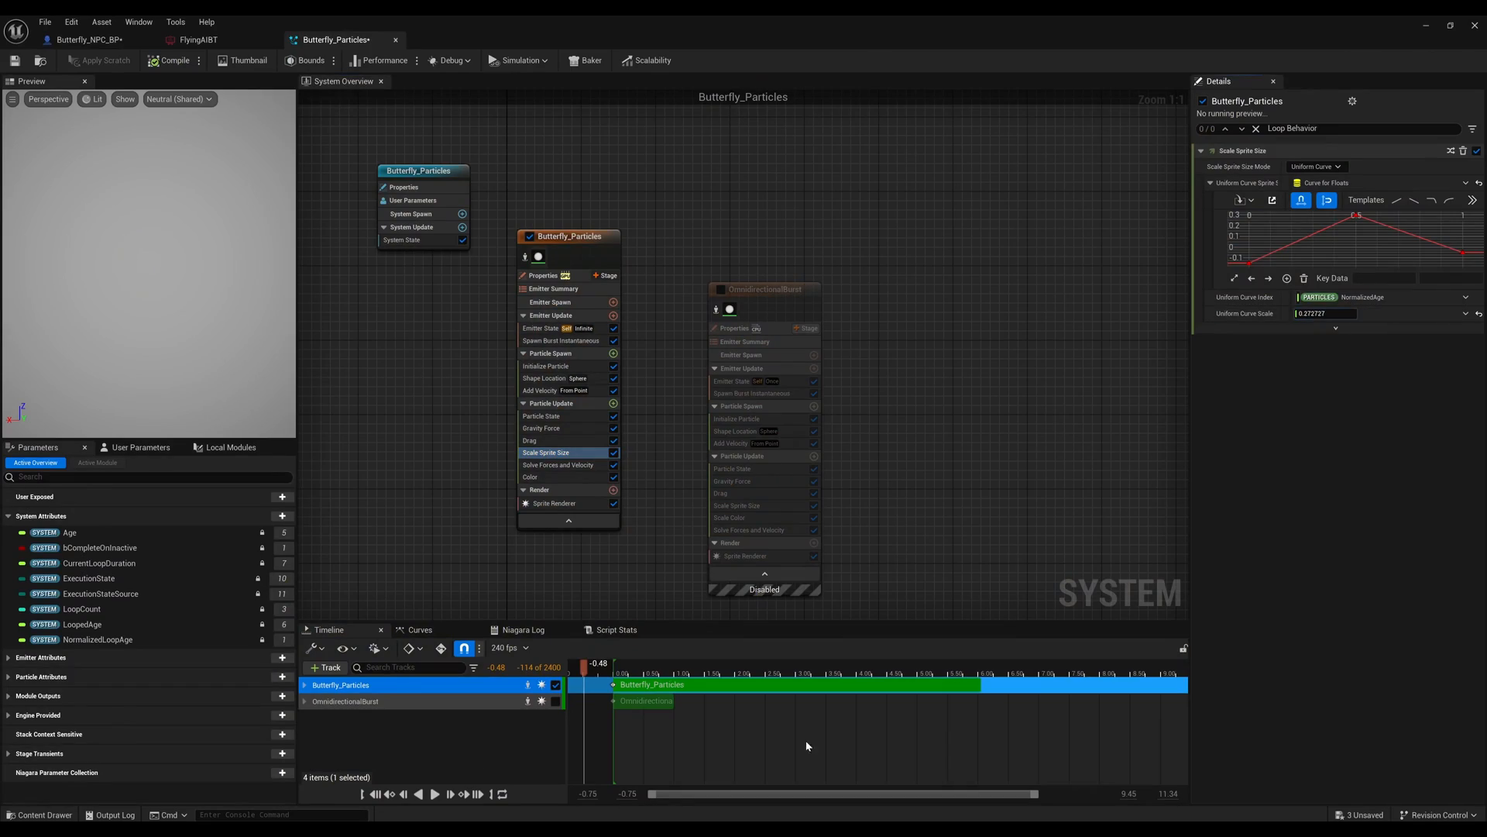
pyautogui.click(531, 476)
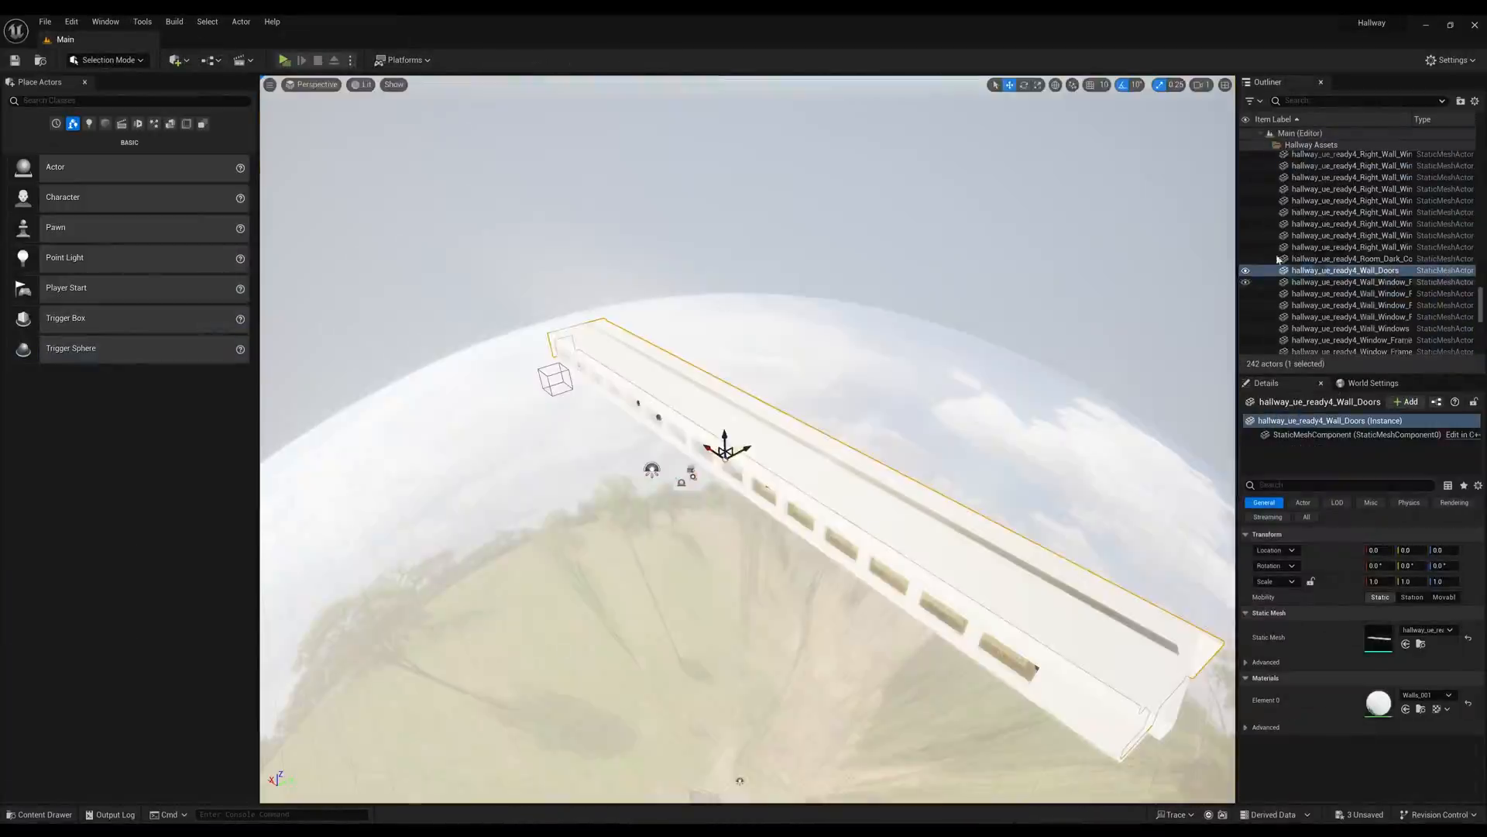
# Preview Hallway in Standalone, tweak a sprite size key, and add a SpawnRateMin Set Niagara Variable node
pyautogui.click(284, 60)
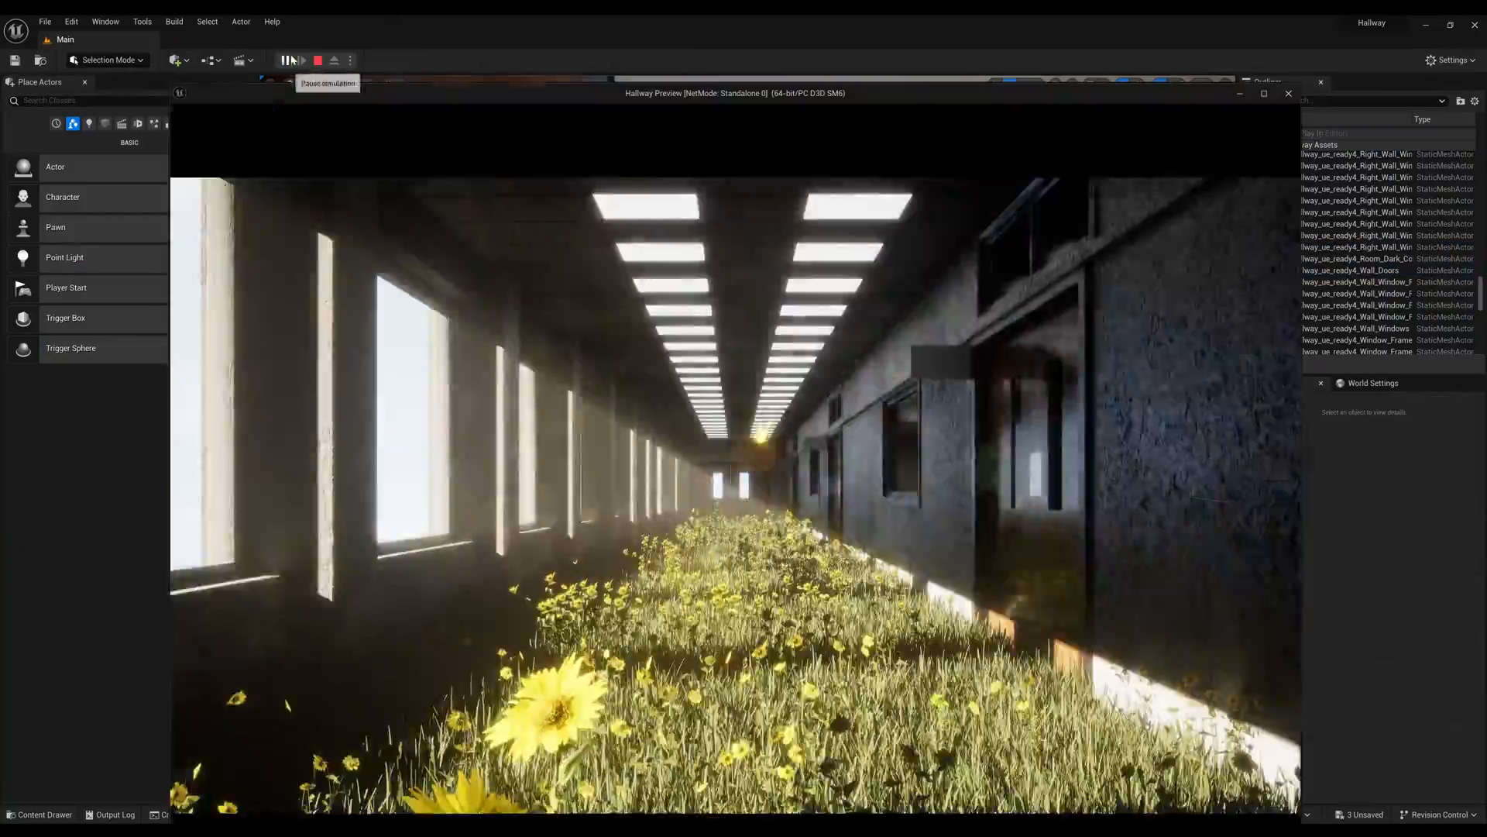
pyautogui.click(284, 59)
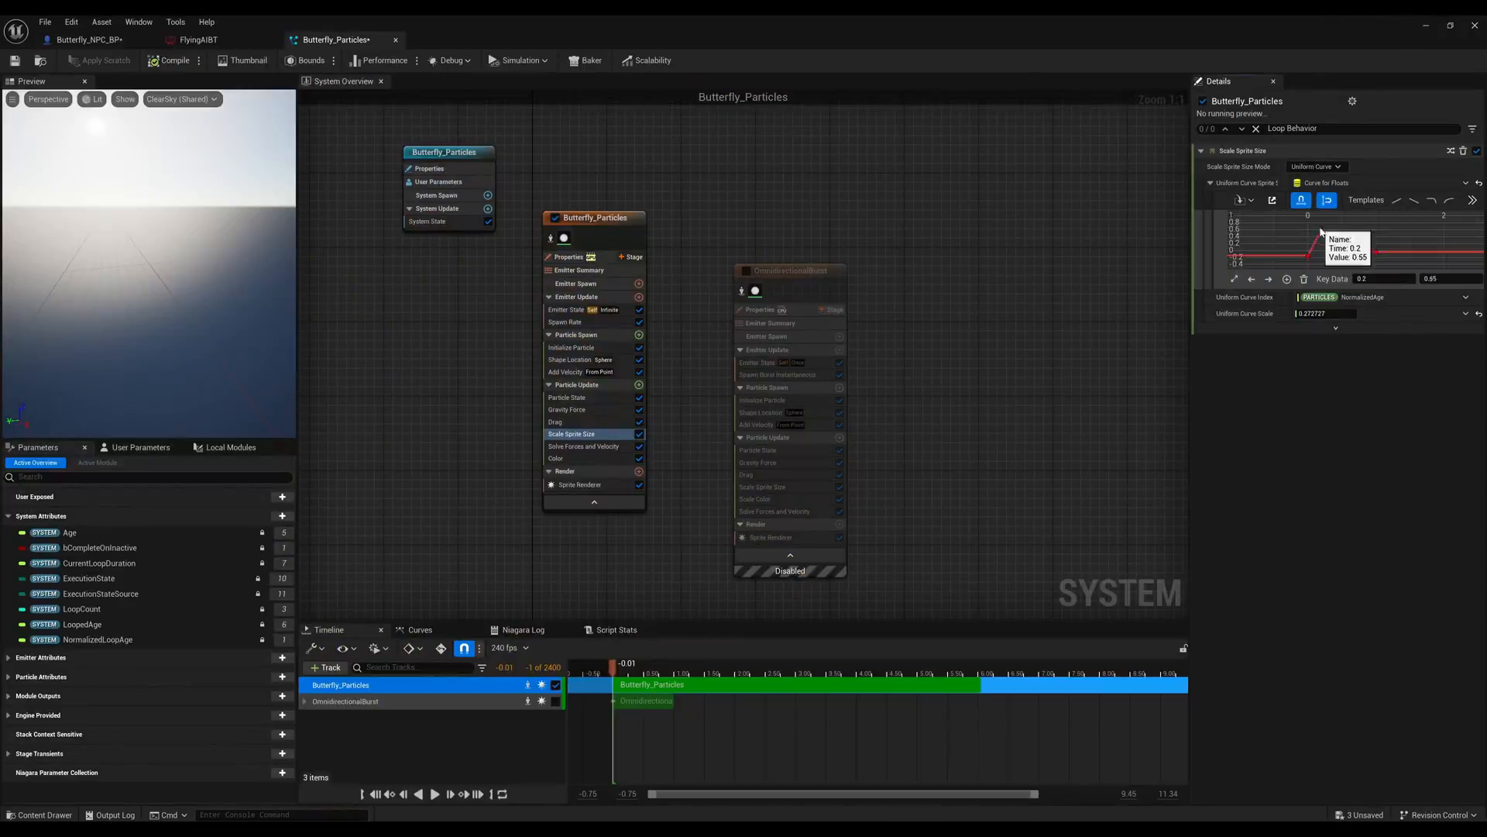
pyautogui.click(302, 60)
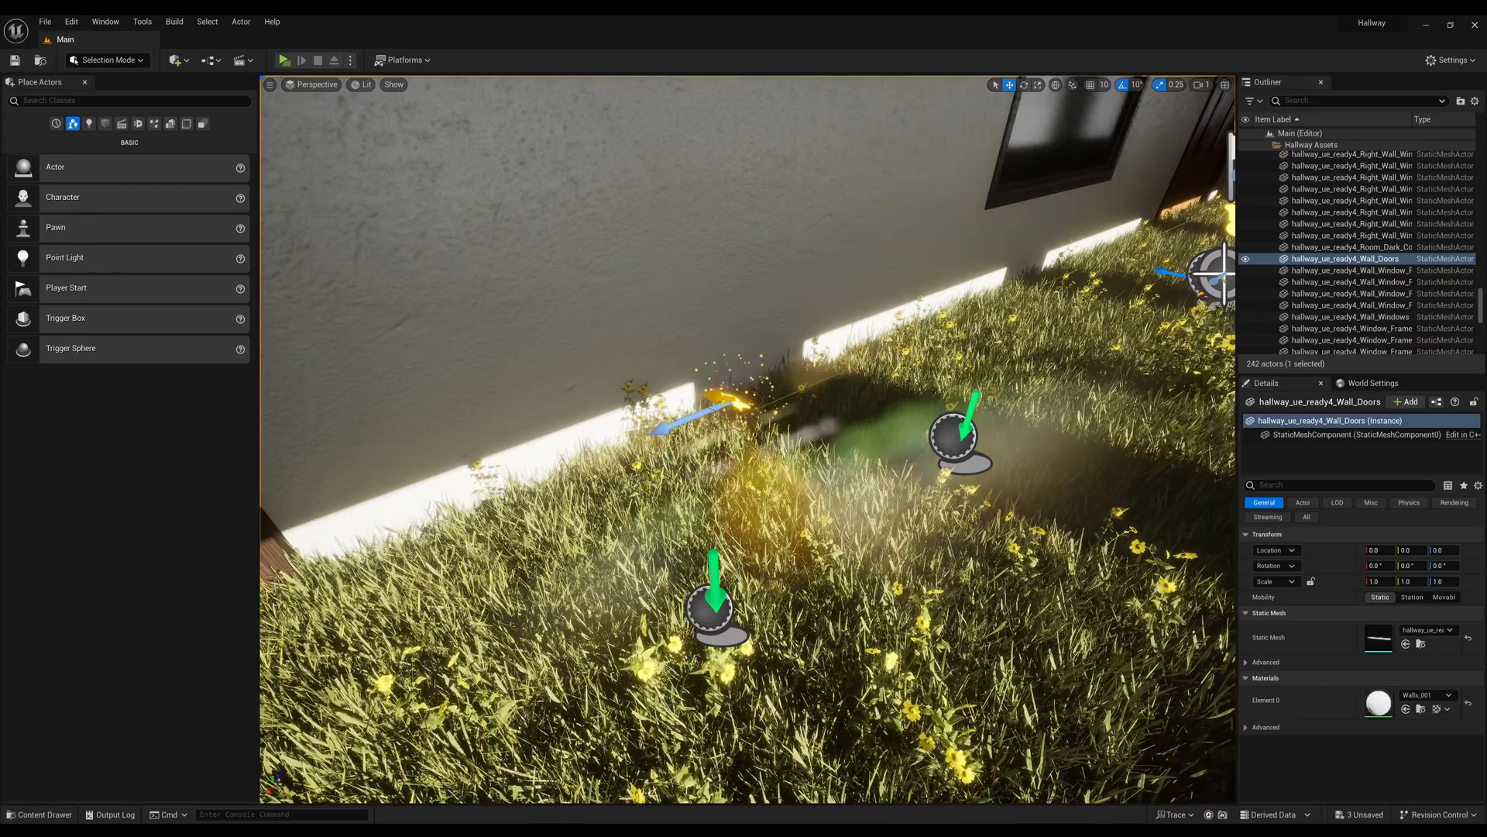
pyautogui.click(339, 39)
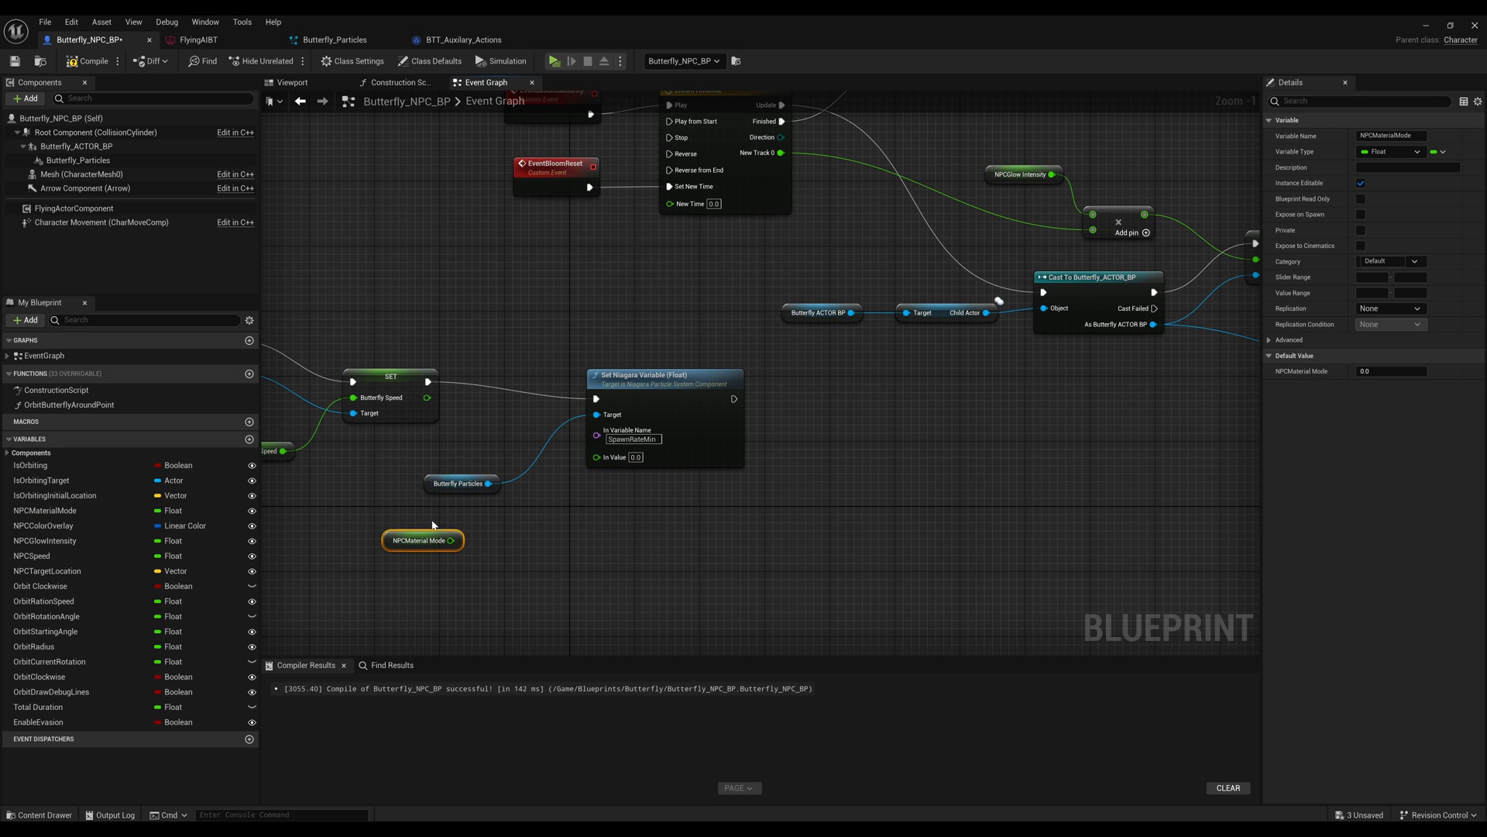
# Add a Set Particle Spawn Rate node wired into the SpawnRateMin/SpawnRateMax Niagara variable nodes
pyautogui.click(26, 320)
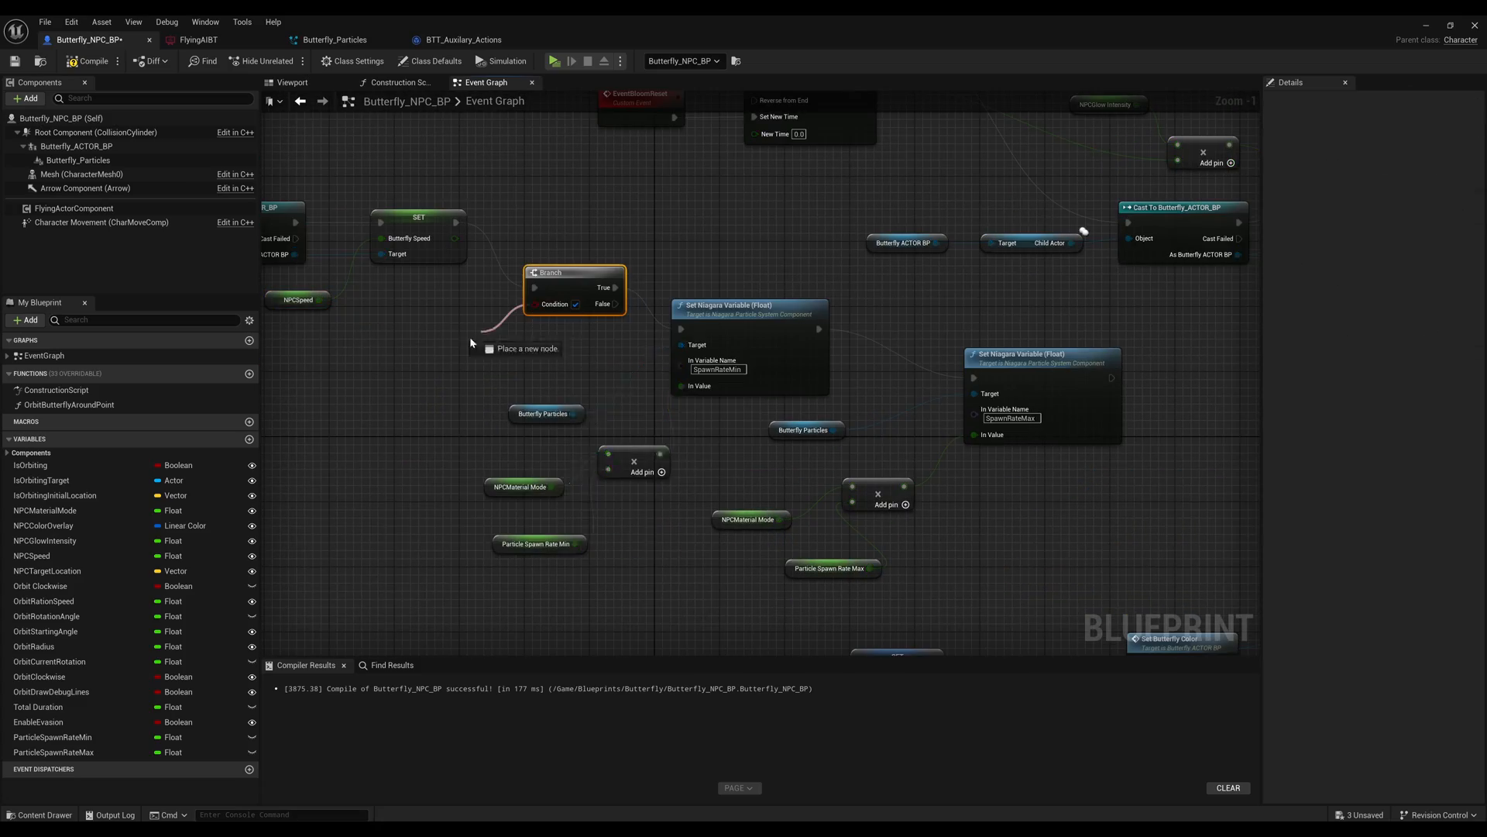
pyautogui.click(571, 61)
pyautogui.write('setparti')
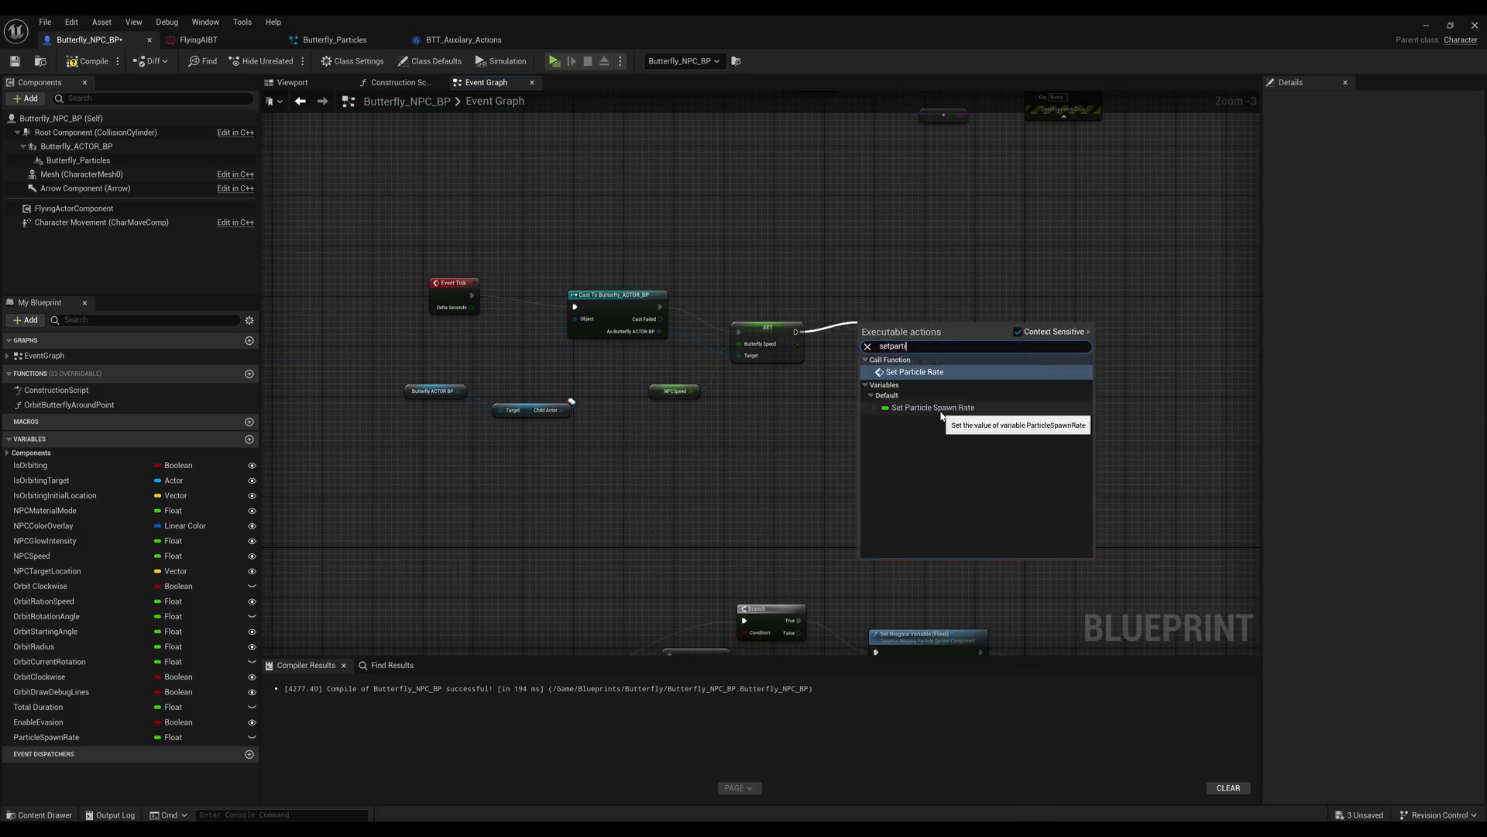
pyautogui.click(912, 371)
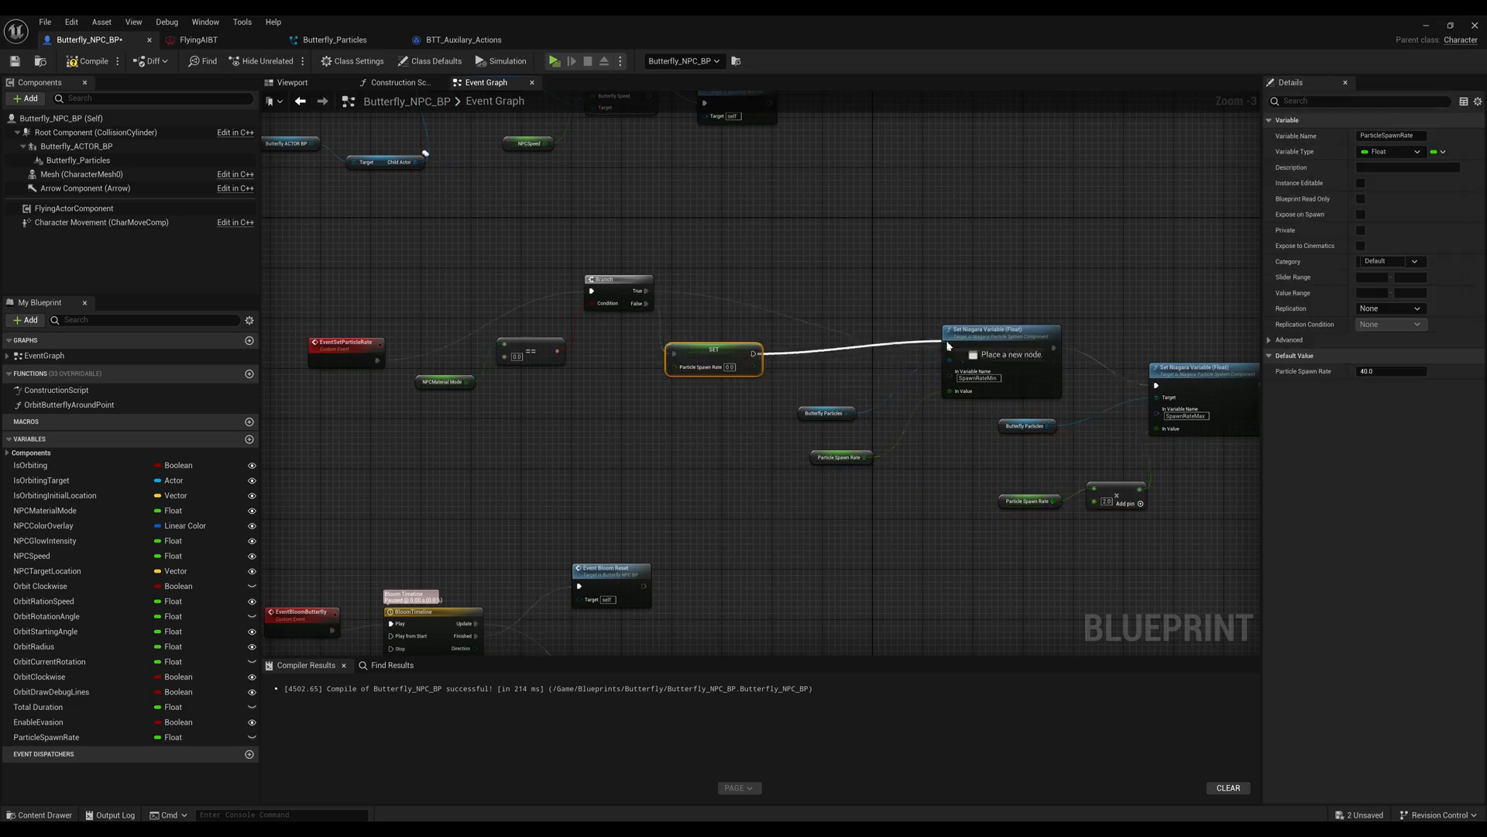
pyautogui.click(334, 39)
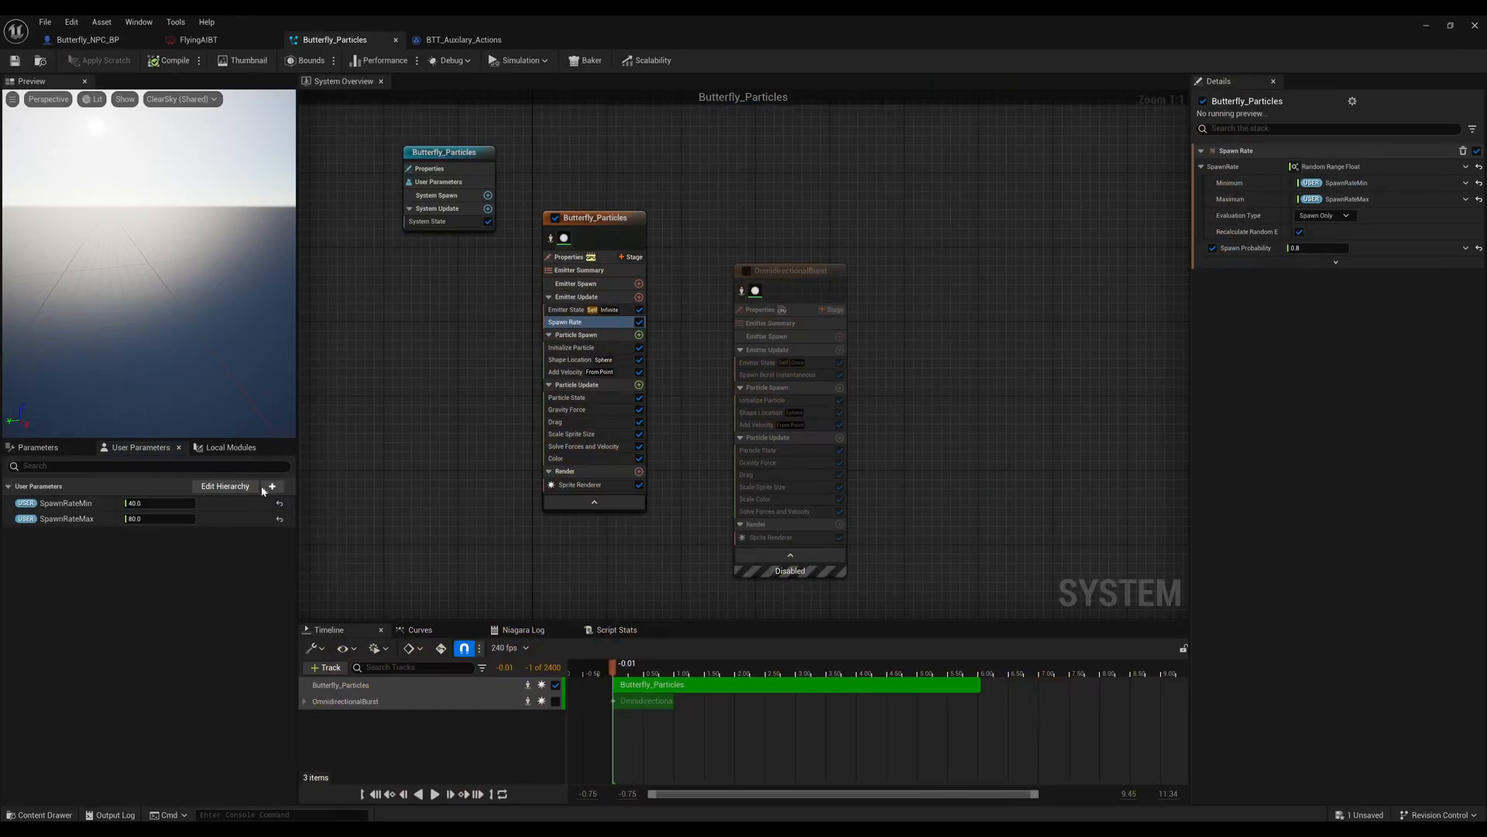
# Set the Color module to Random Range Linear Color bound to a new ButterflyColor parameter
pyautogui.click(556, 458)
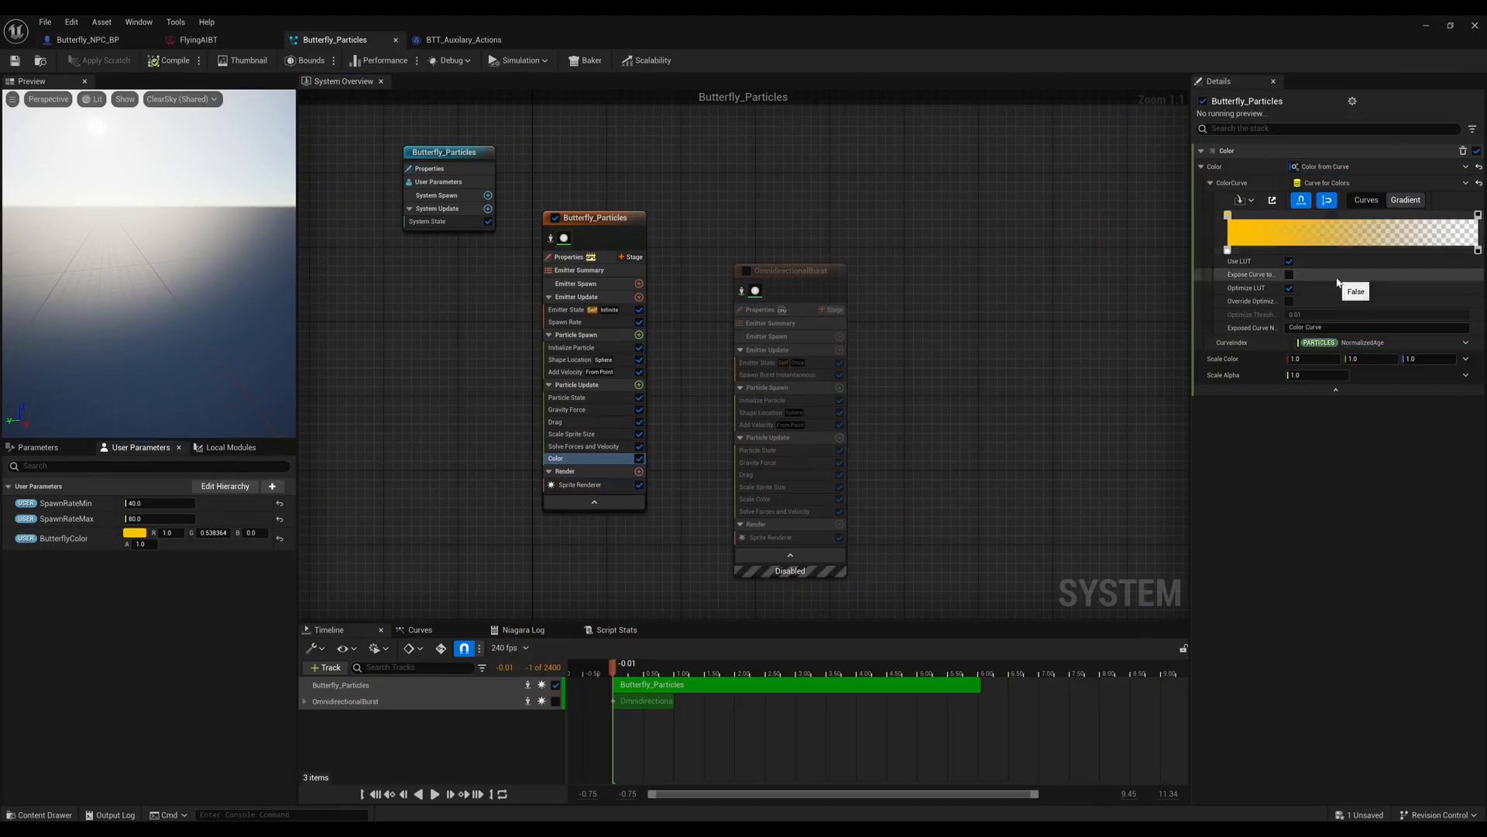
pyautogui.click(1376, 166)
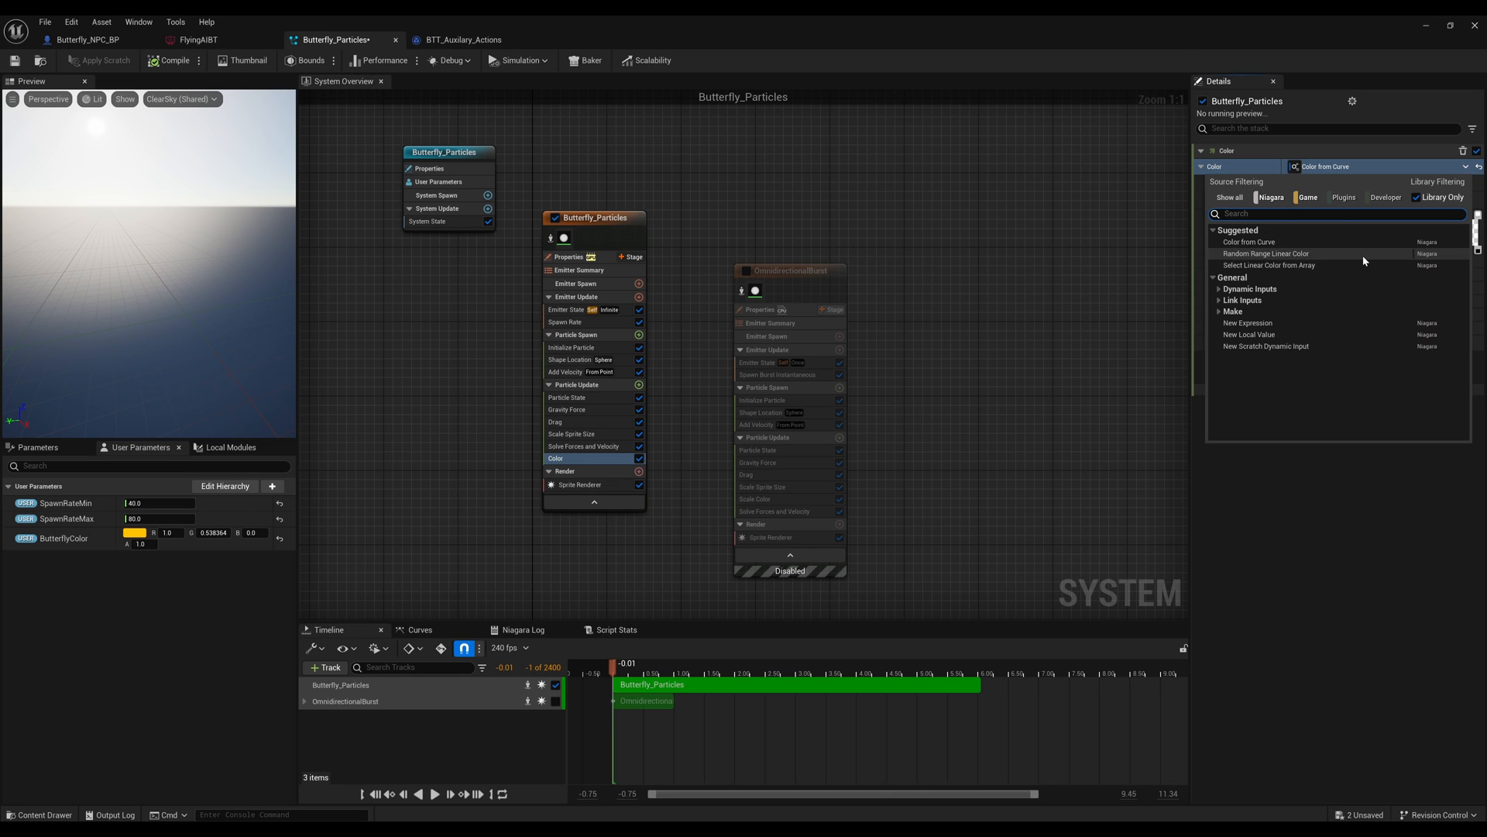
pyautogui.click(1267, 254)
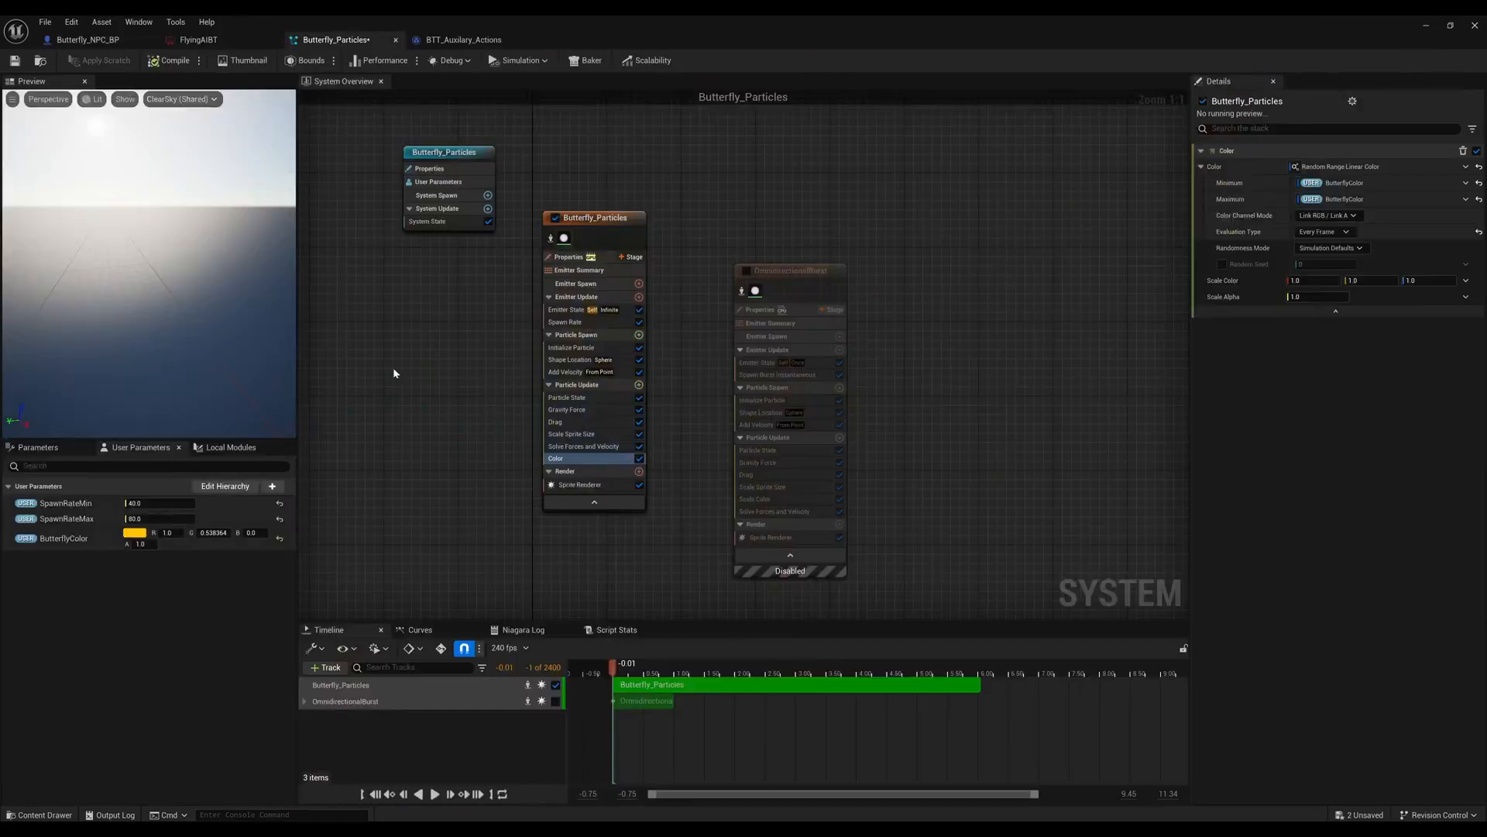
pyautogui.click(85, 39)
pyautogui.write('Shape Primitive')
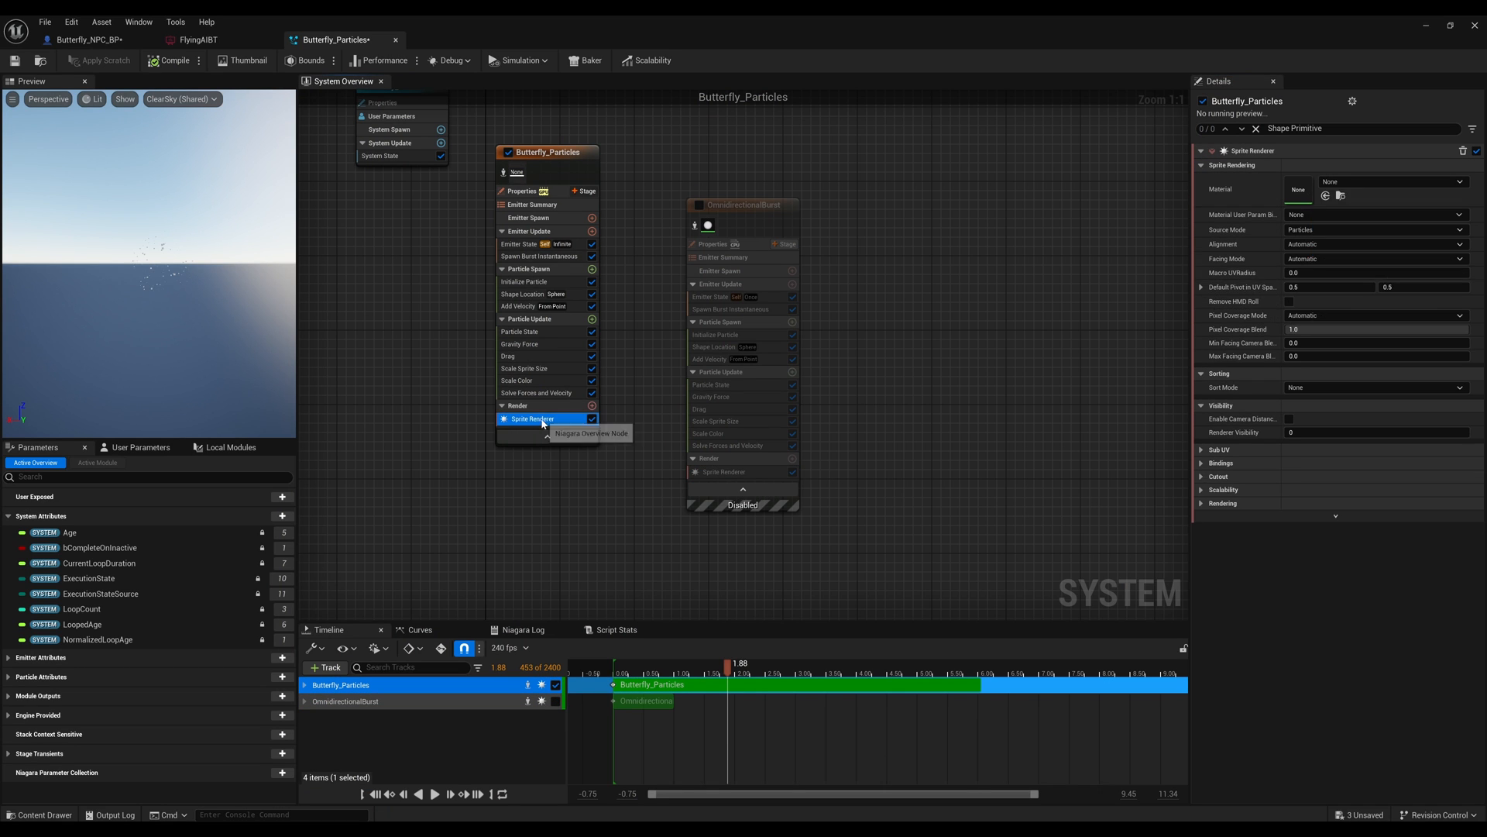
pyautogui.click(85, 39)
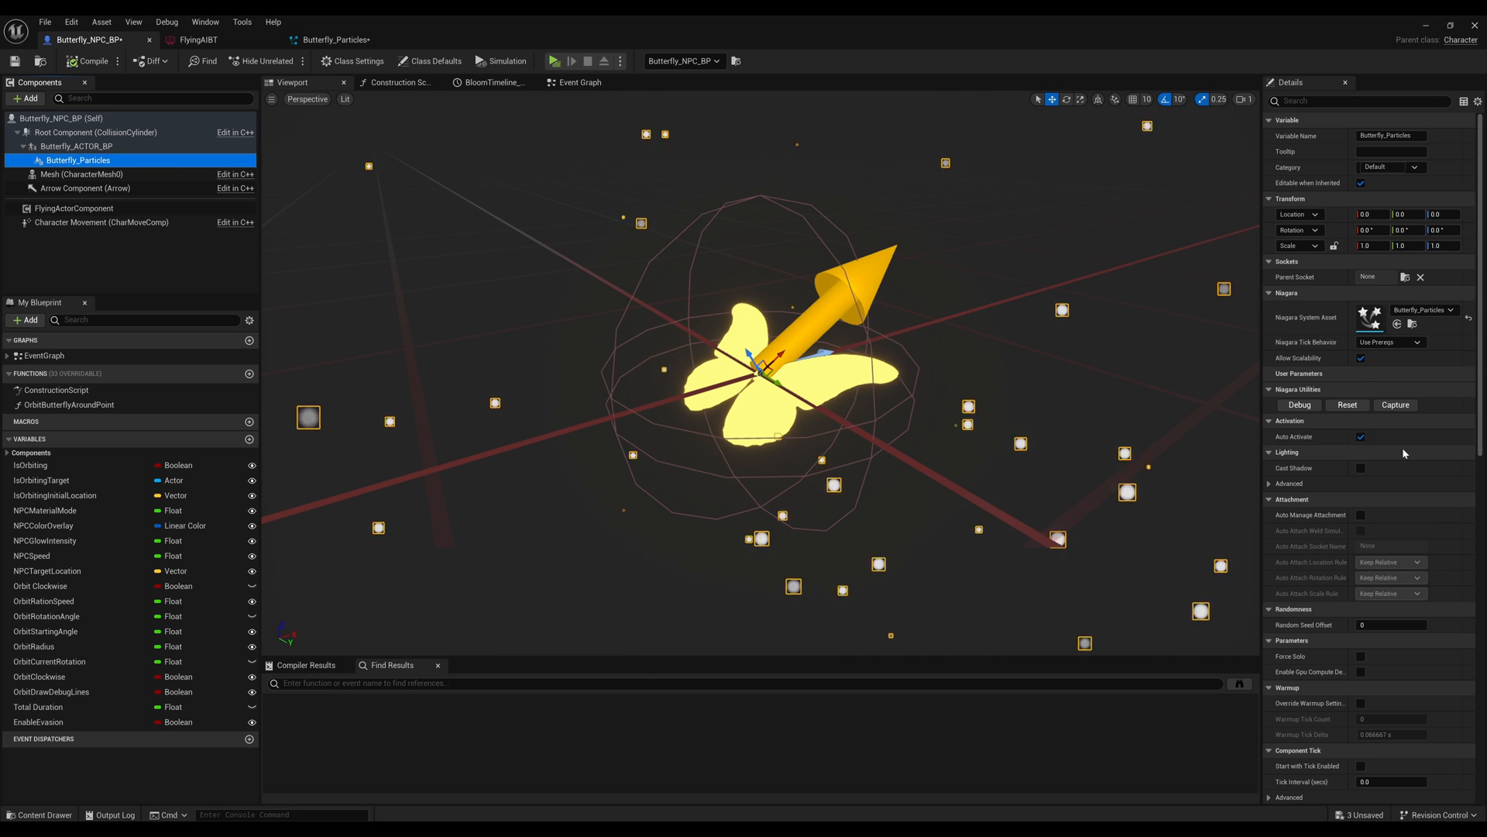
# Review the Butterfly_Particles Color source options, then switch back to the Hallway level
pyautogui.click(333, 38)
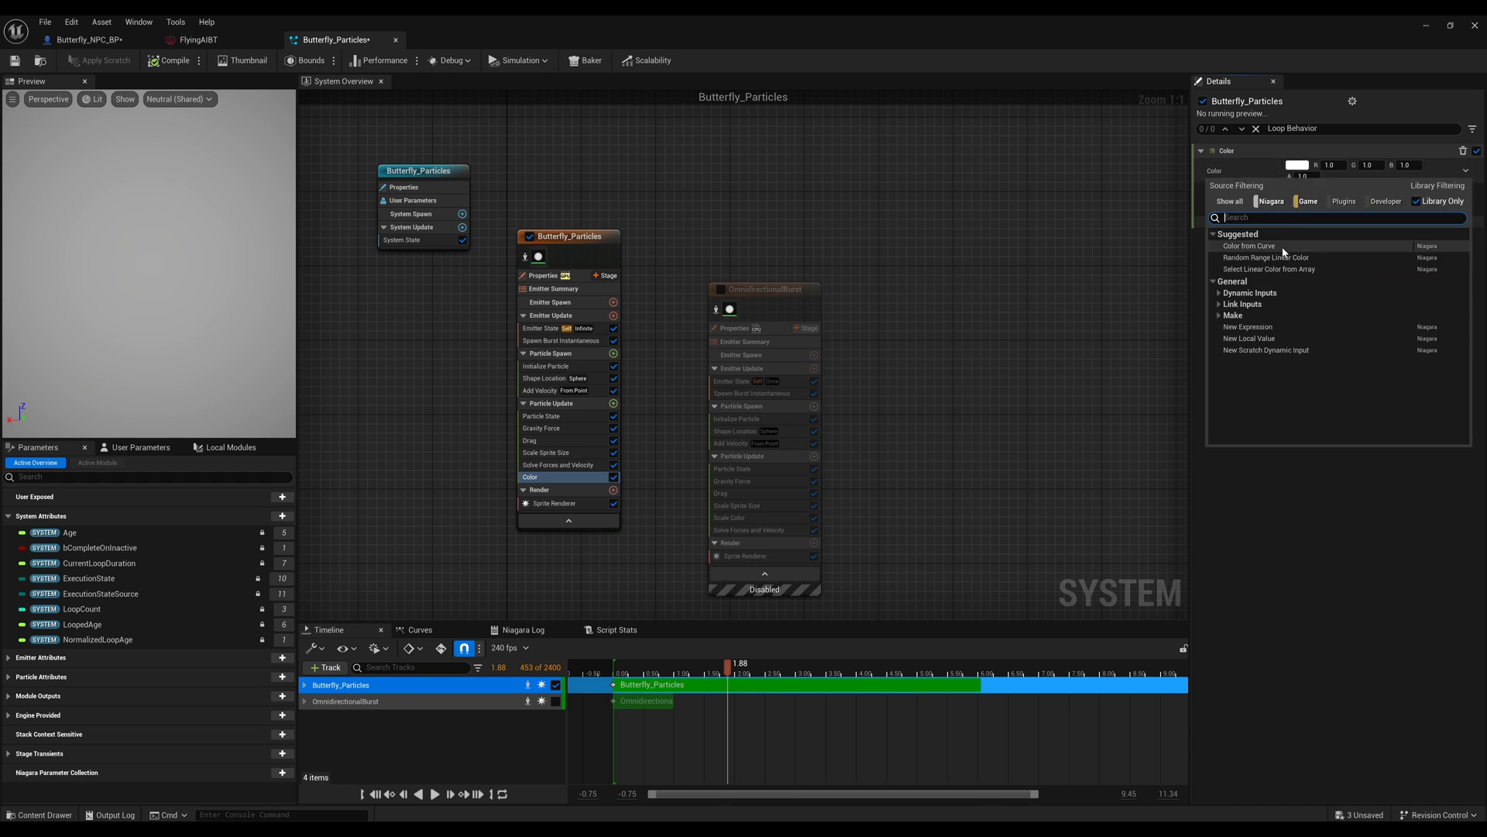
pyautogui.click(1248, 246)
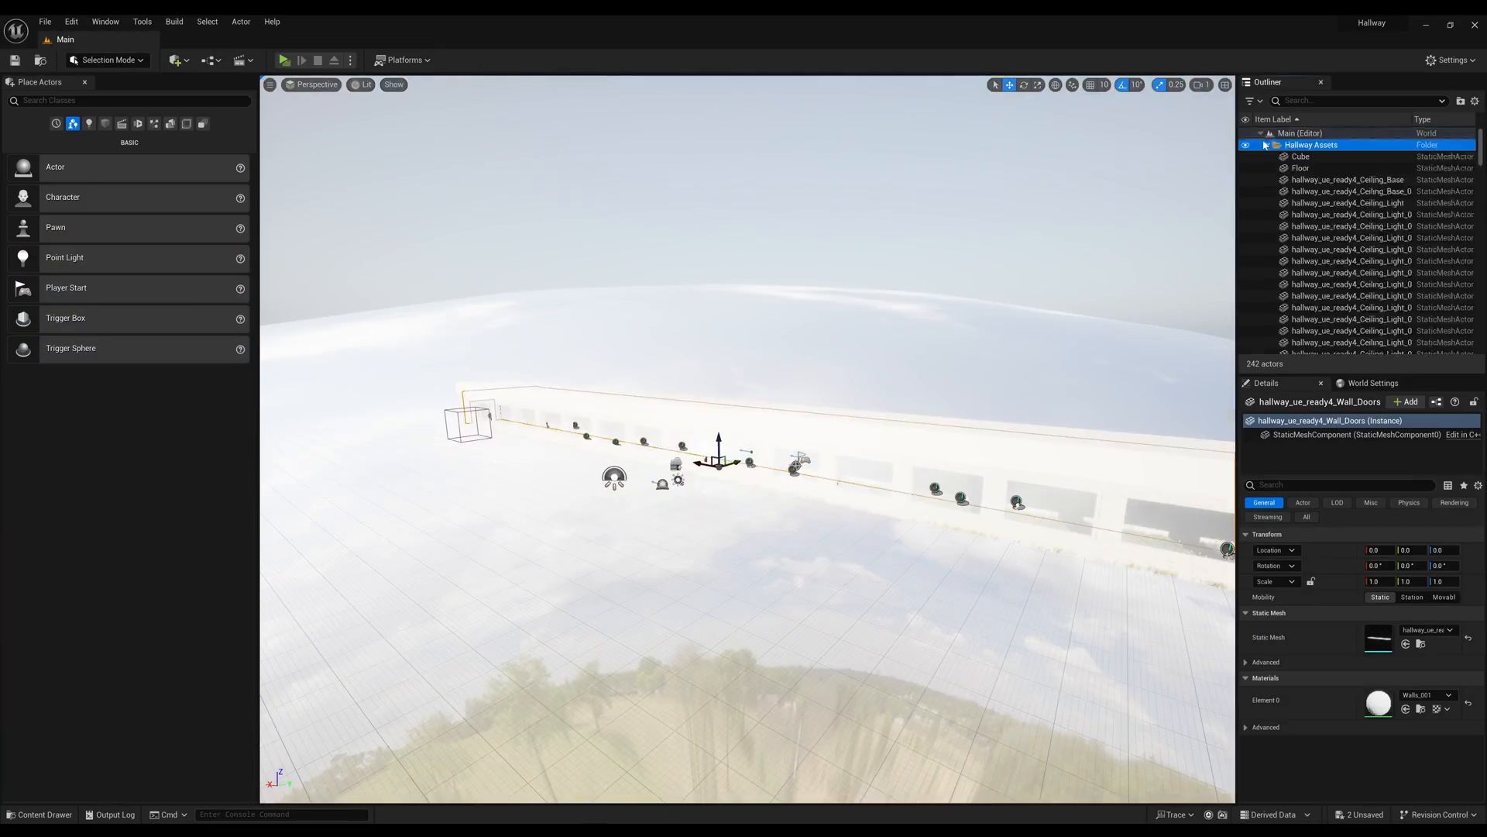
# Inspect Butterfly_NPC_BP's Details, then view the Spawn Rate module's 40–80 random range
pyautogui.click(333, 39)
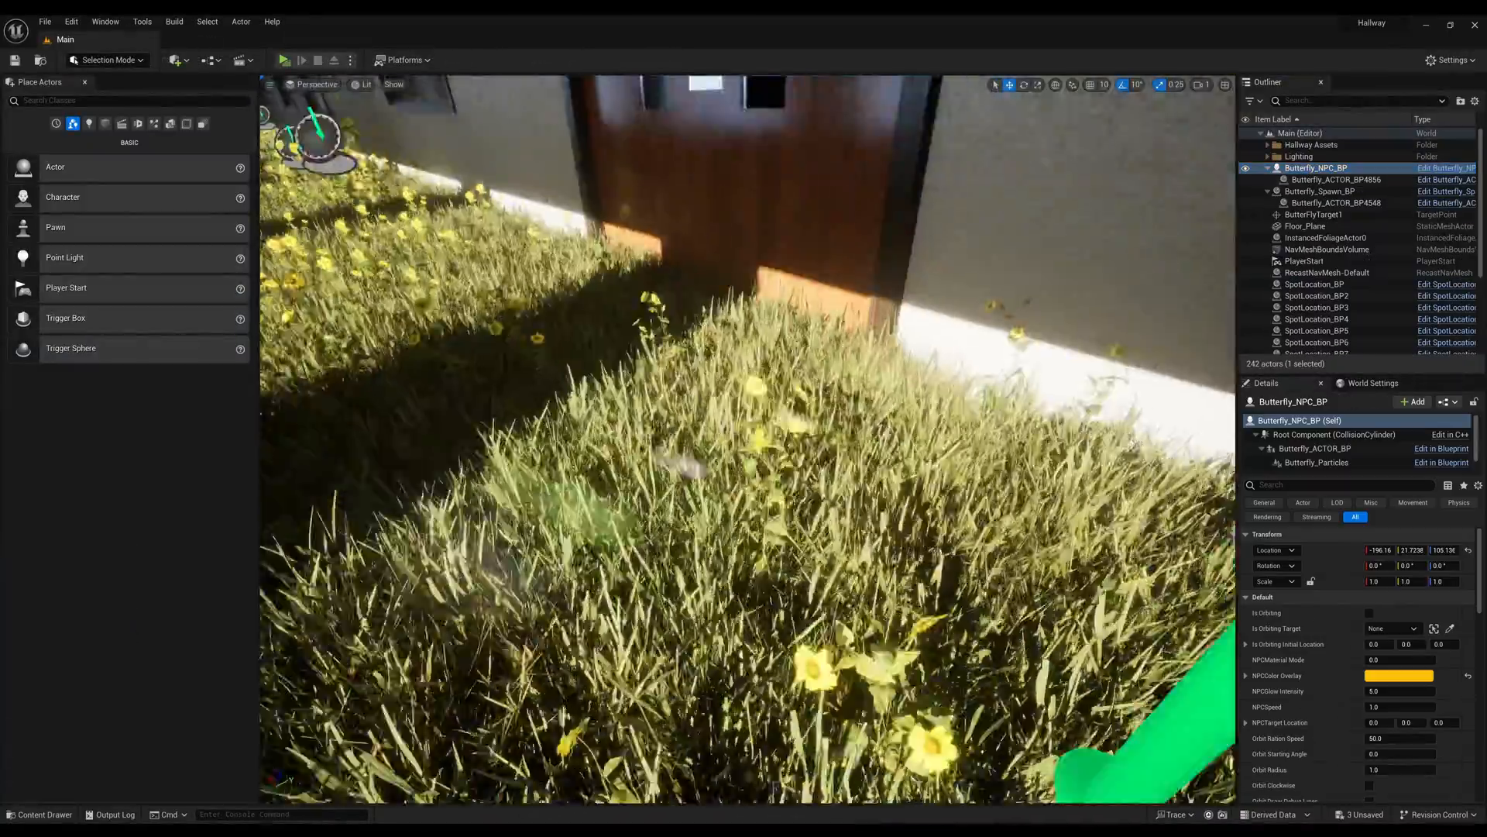
pyautogui.click(283, 59)
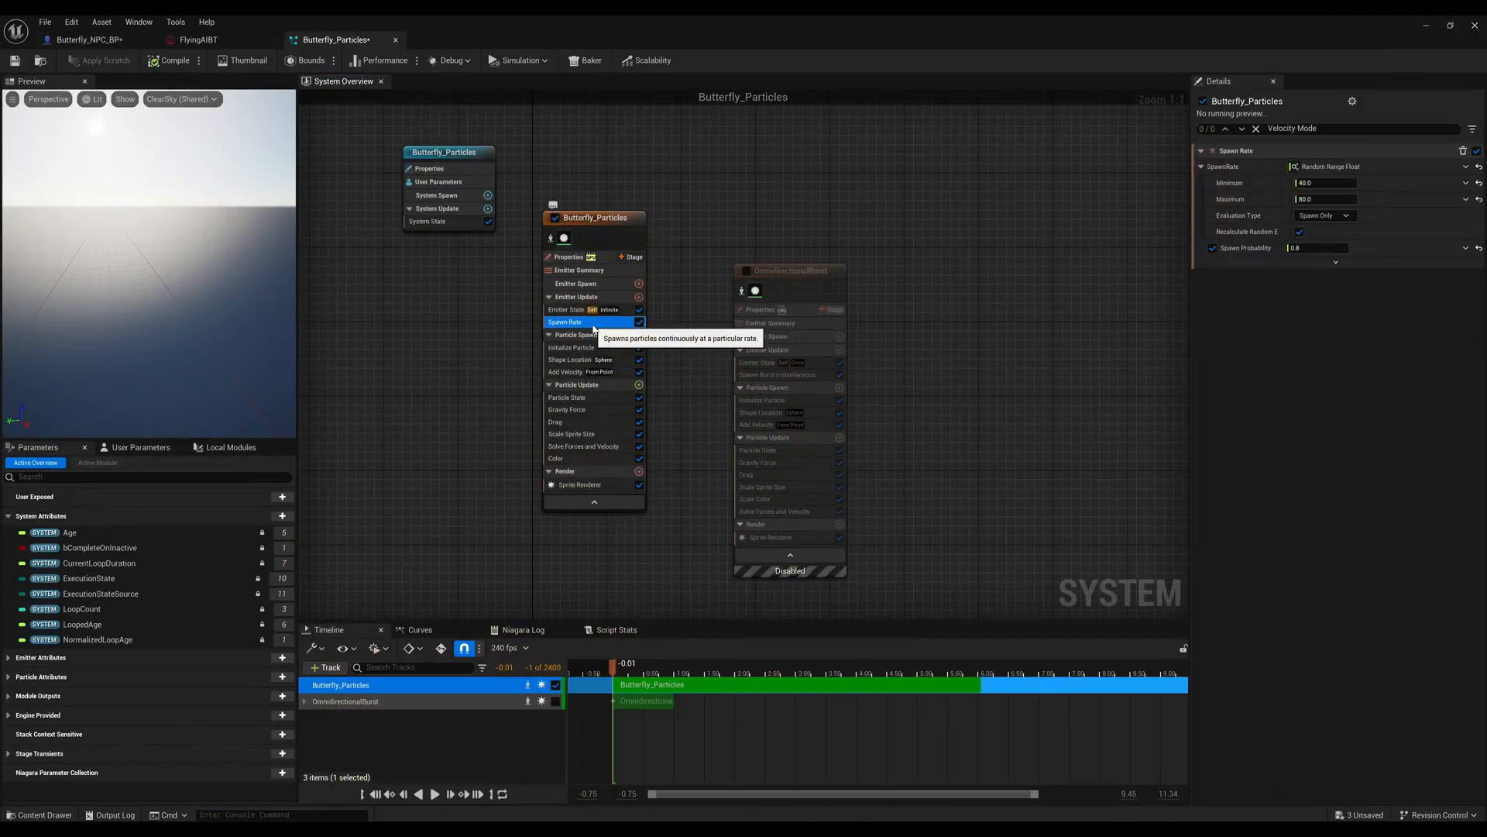
# Add a Float user parameter to Butterfly_Particles and return to Butterfly_NPC_BP's Event Graph
pyautogui.rightClick(1323, 166)
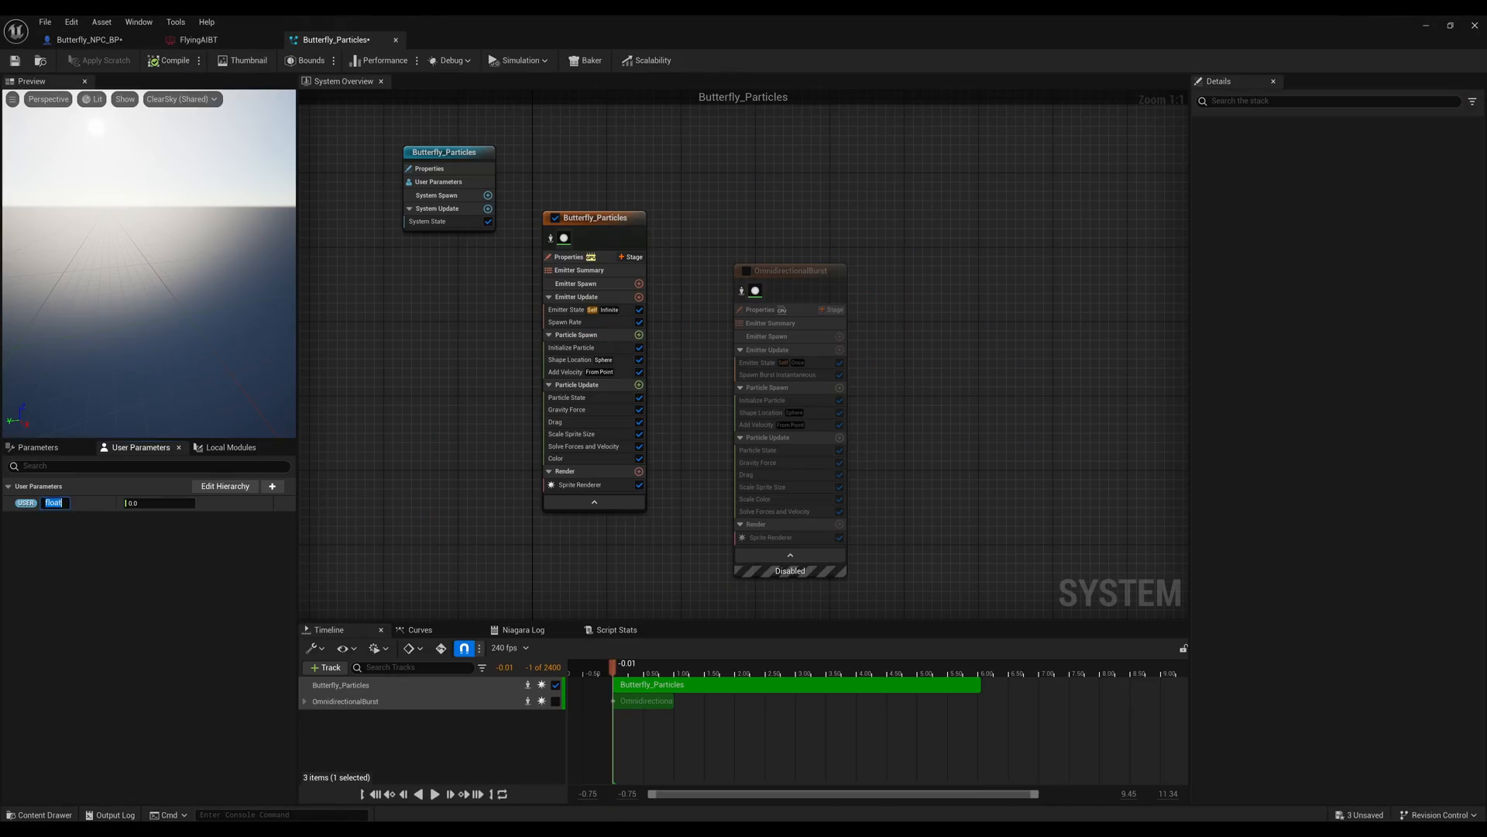
pyautogui.click(565, 321)
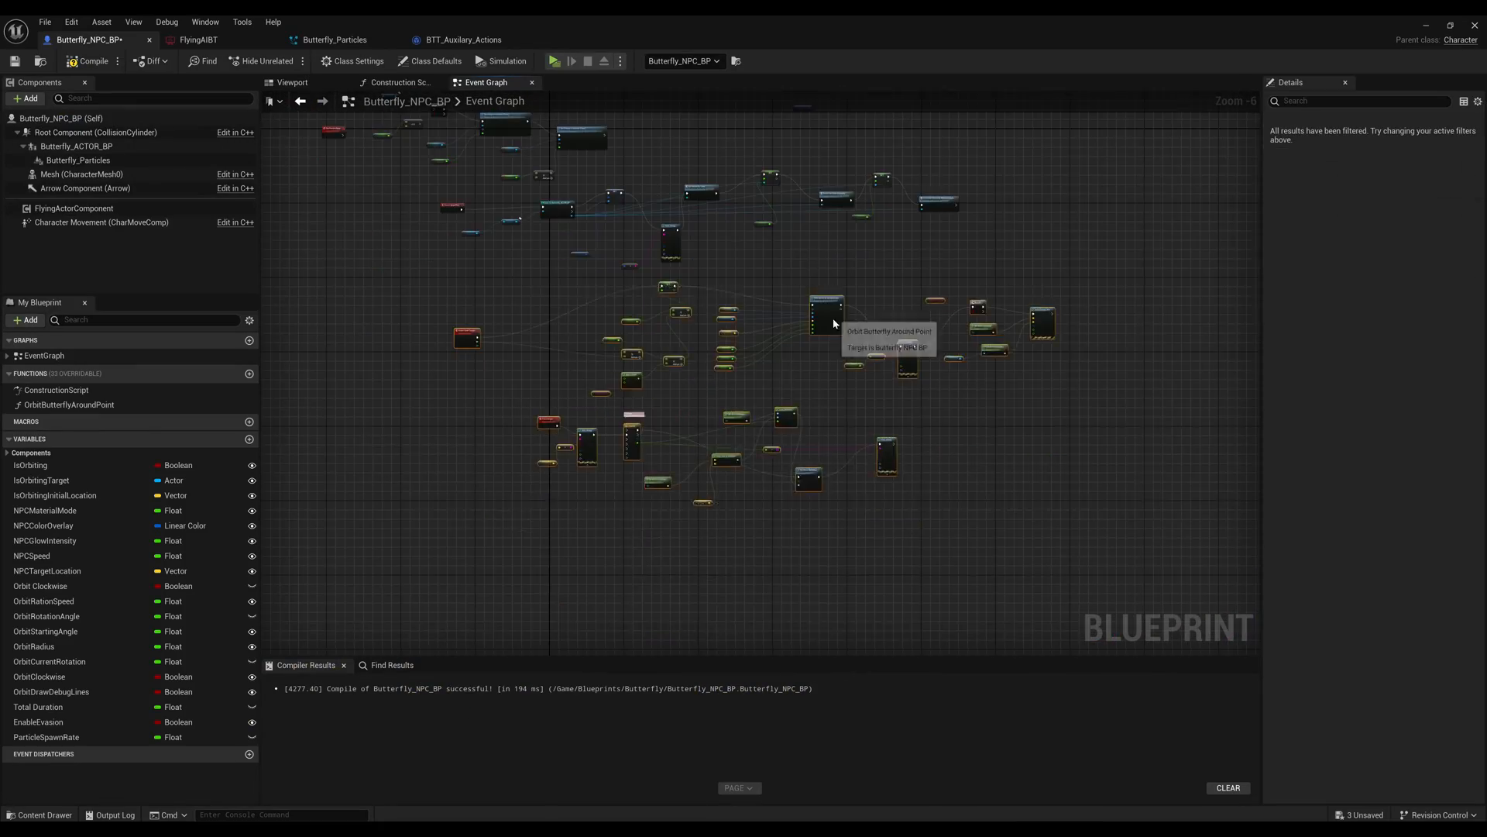
# Run the Hallway level as a standalone game to preview the glowing butterflies
pyautogui.scroll(-3)
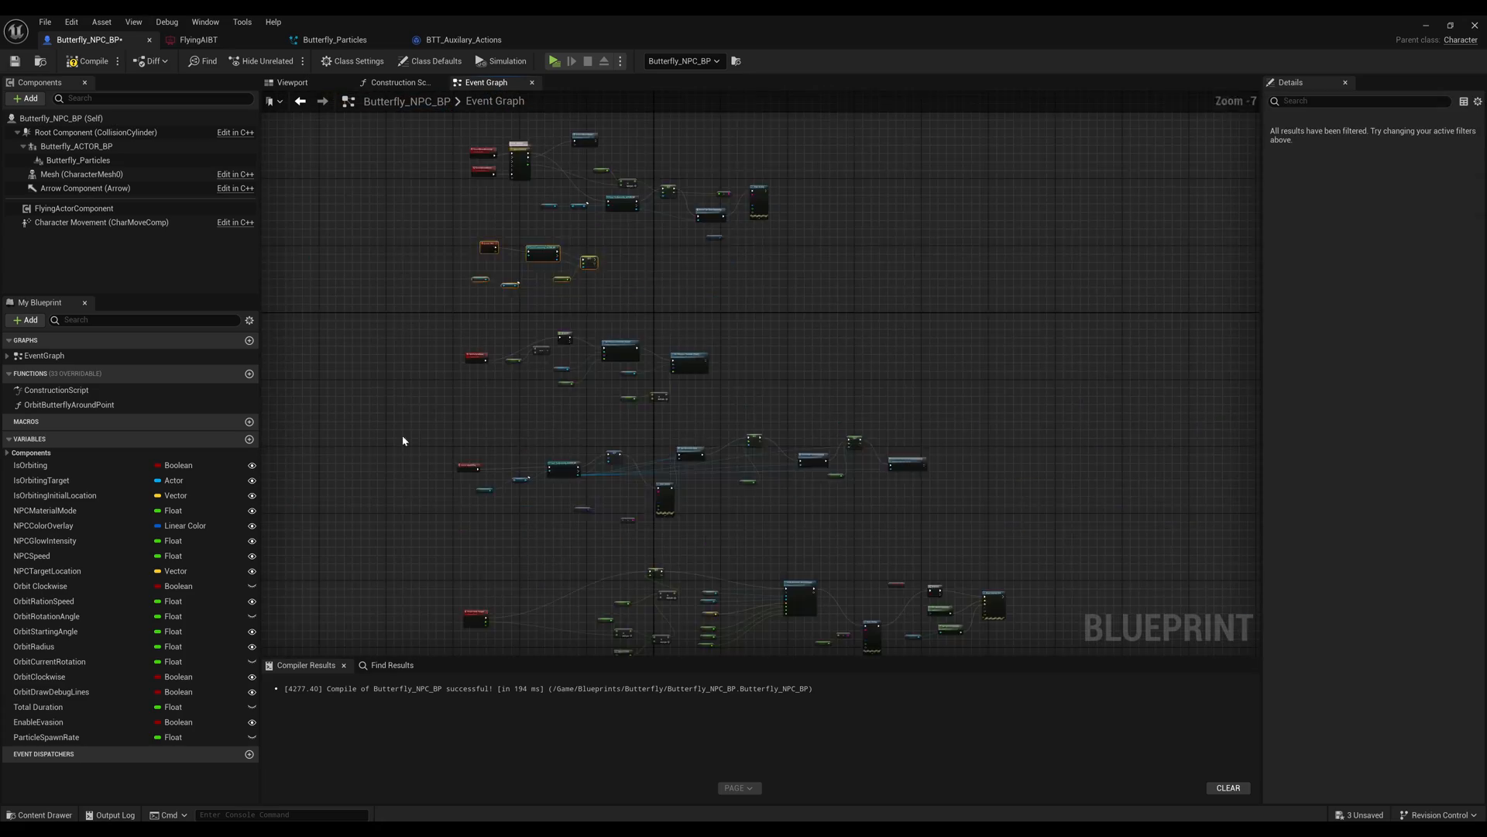
pyautogui.write('setpart')
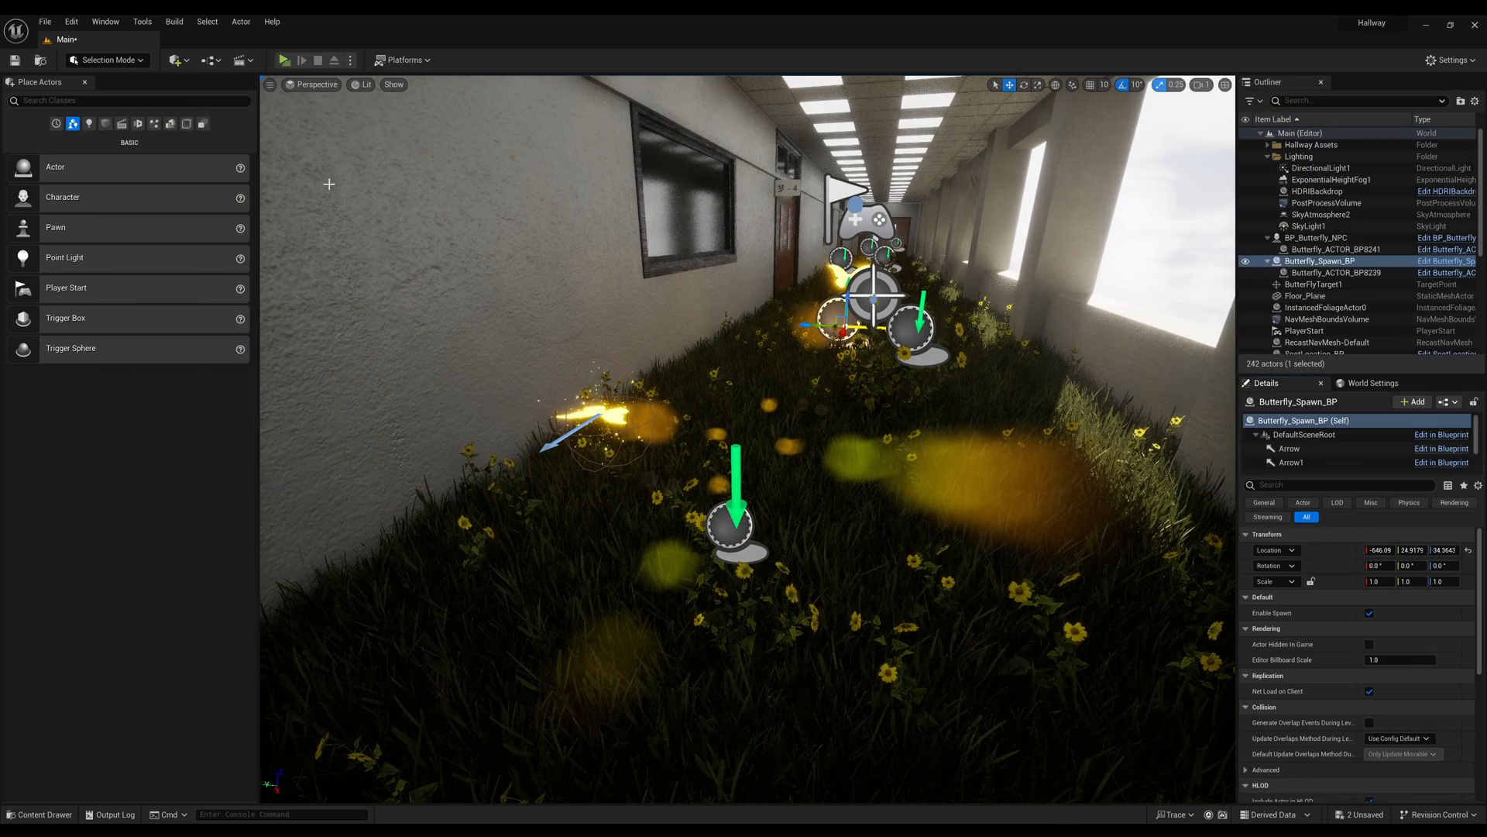
pyautogui.click(283, 60)
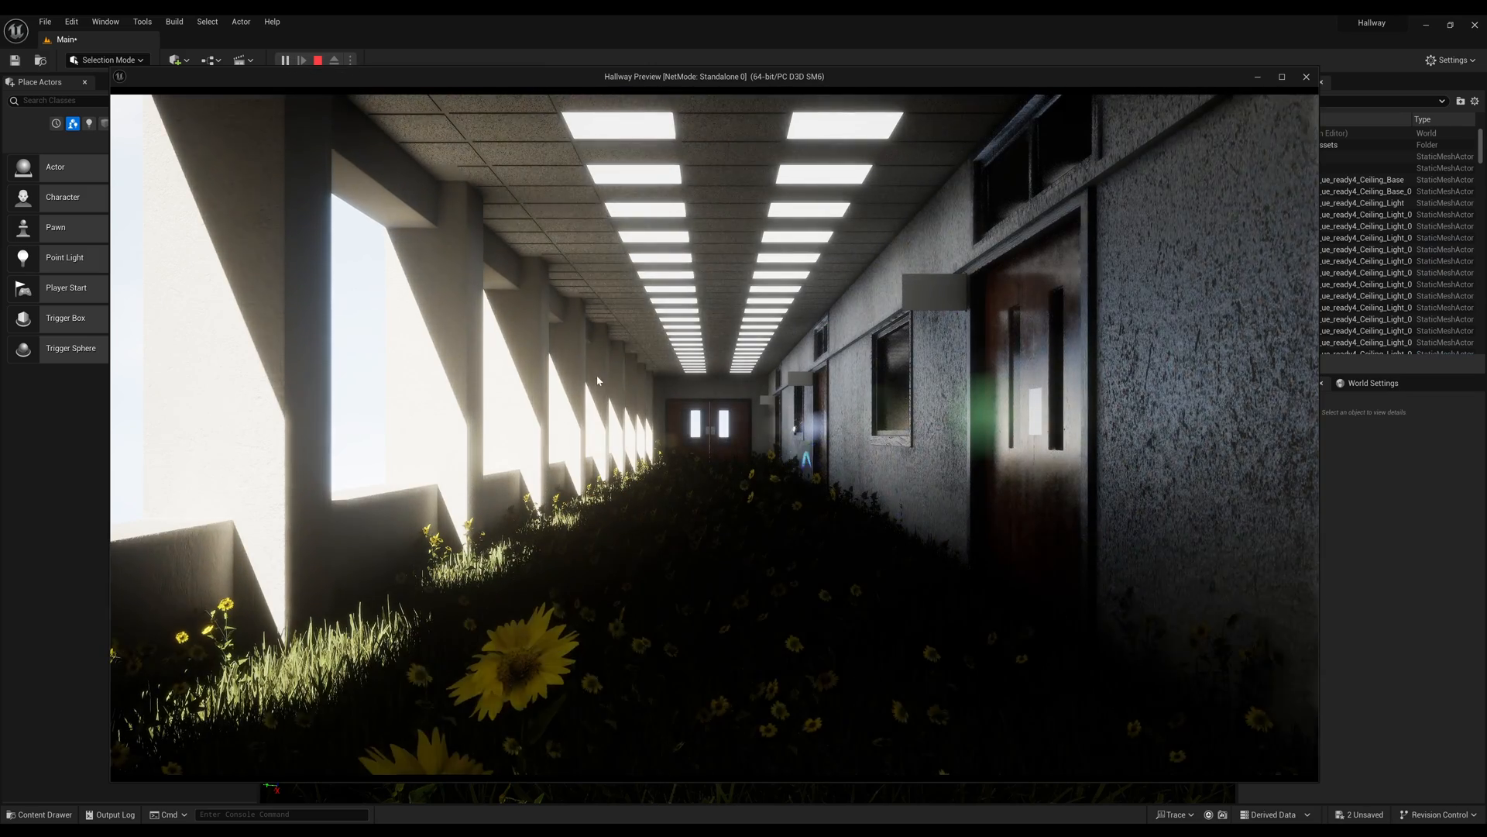